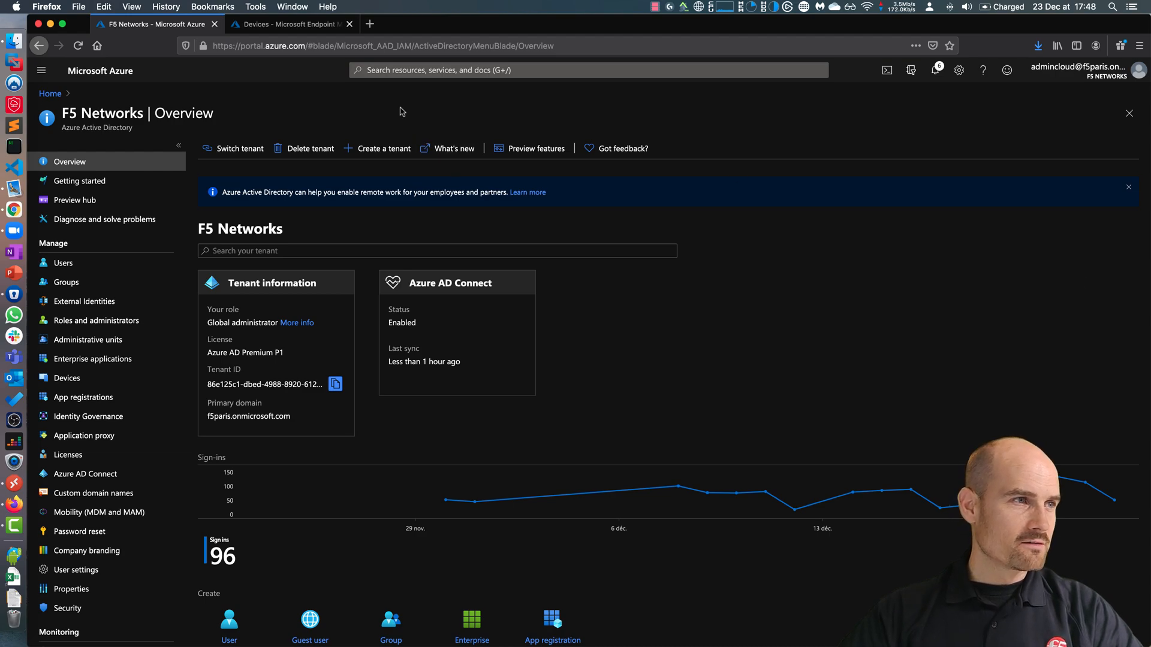
mouse_move(408, 101)
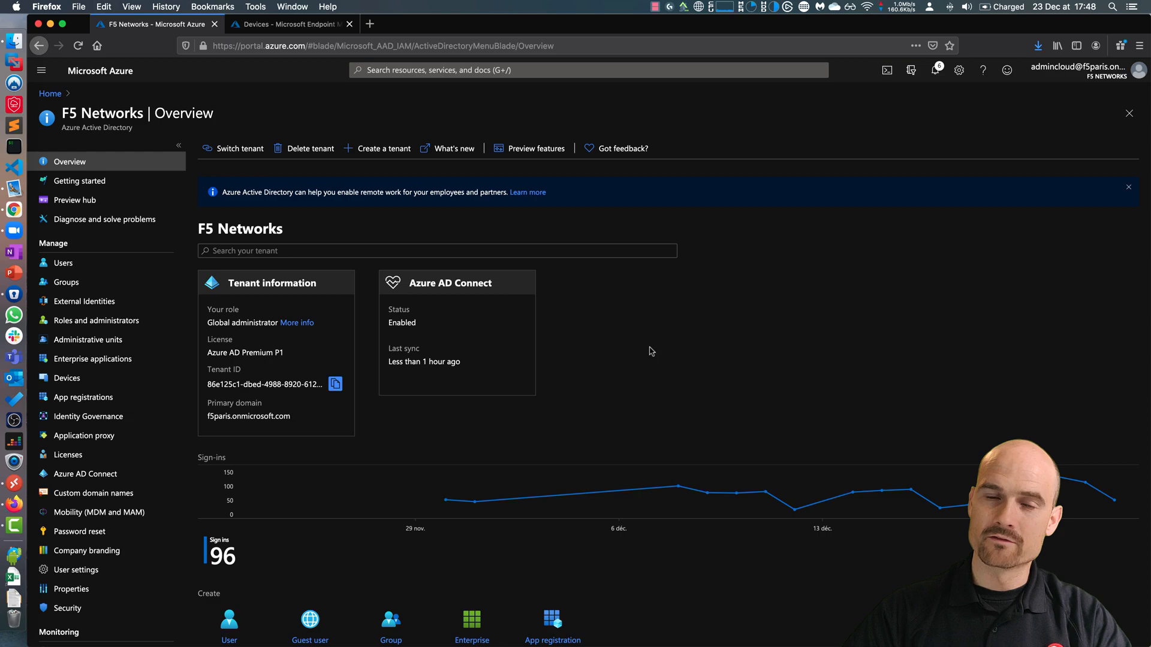
mouse_move(649, 350)
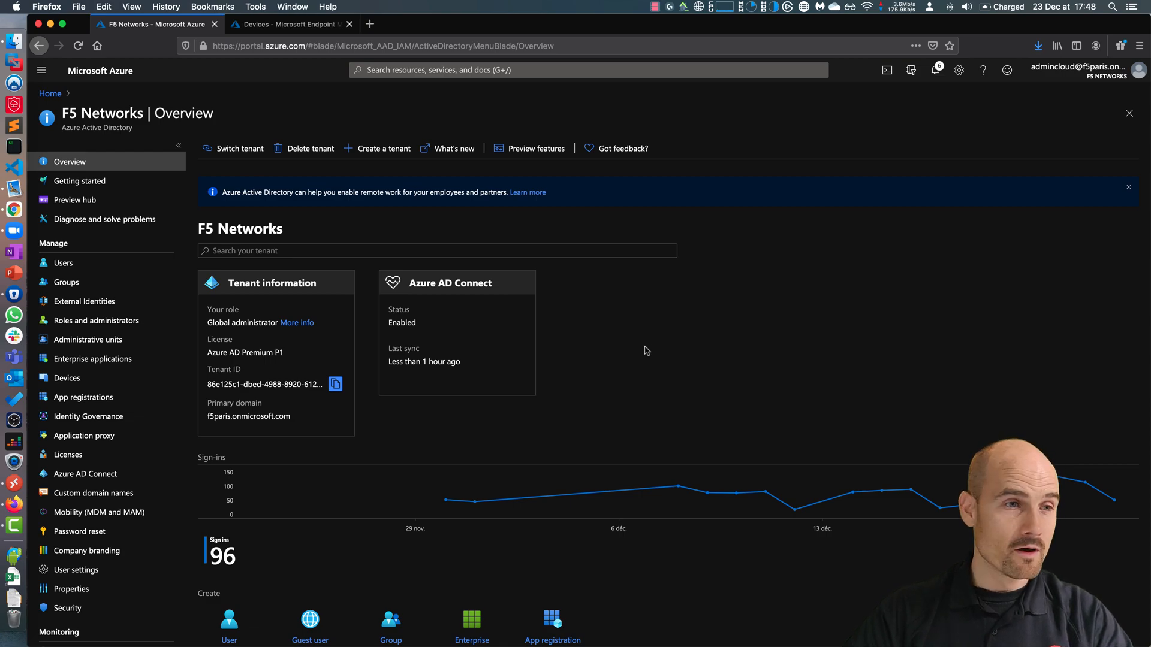
mouse_move(640, 320)
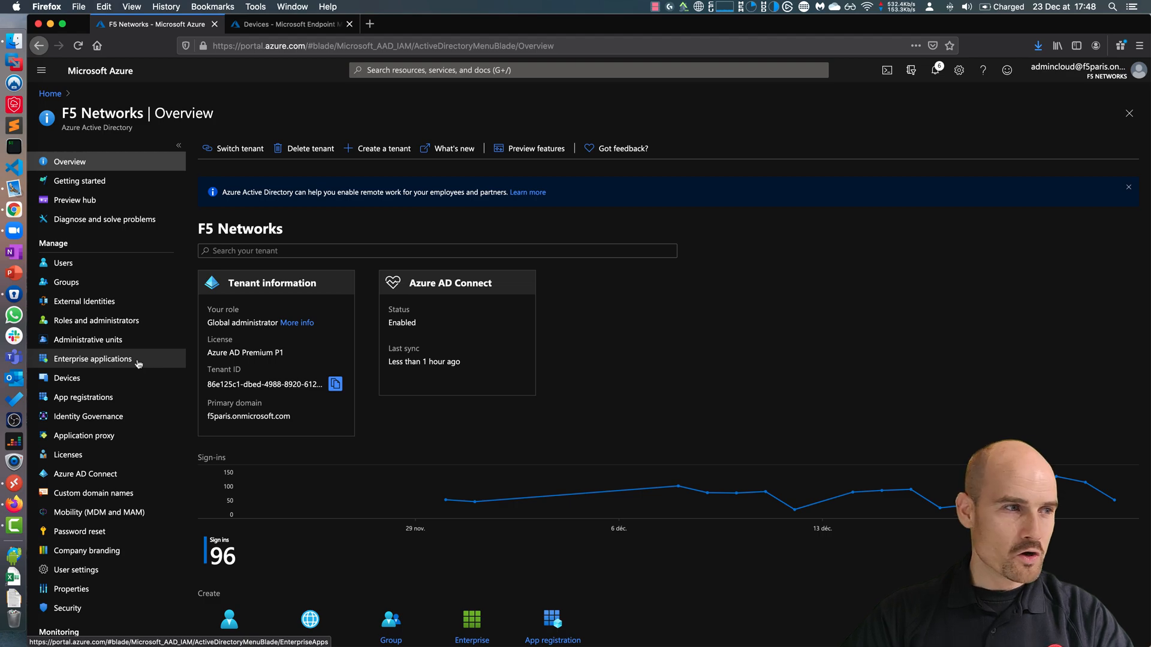
- Locate UDF-Juice-APP-Intune under Enterprise applications and review its SAML single sign-on configuration and certificate
left_click(92, 358)
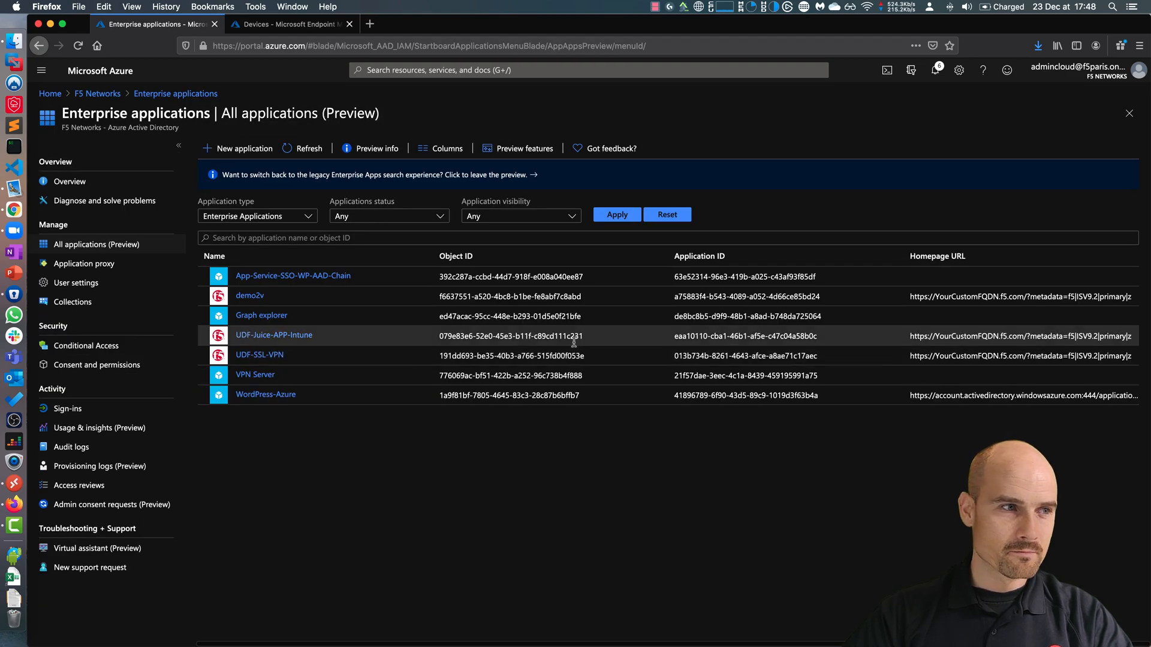
left_click(244, 148)
type("a")
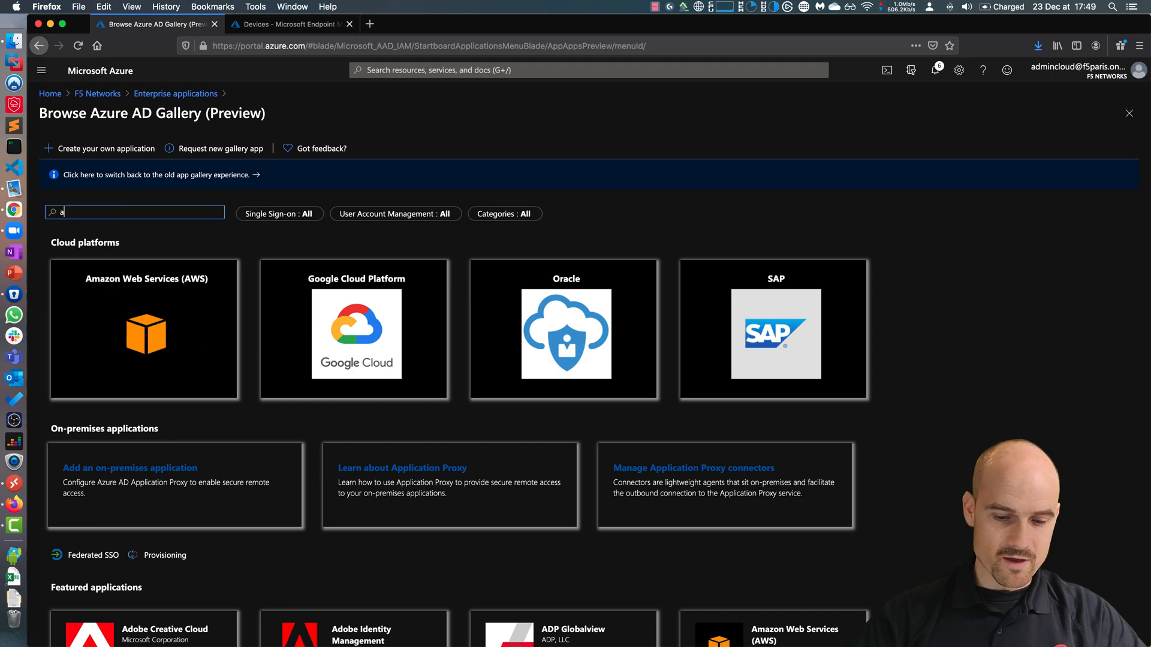
type("pm")
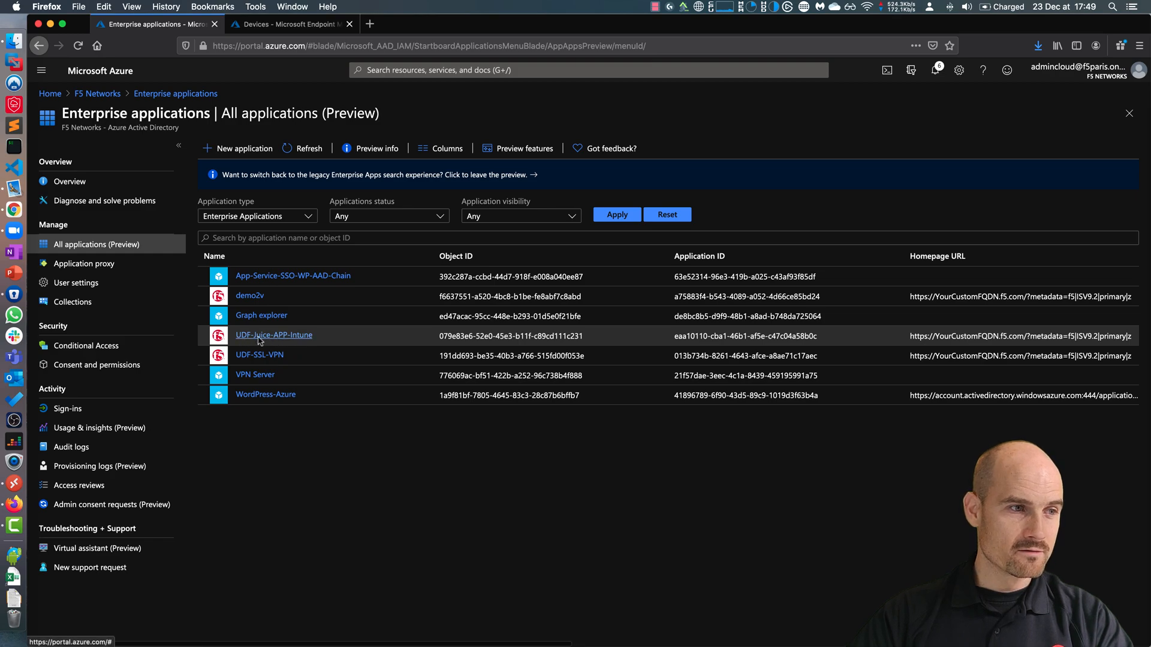
left_click(273, 336)
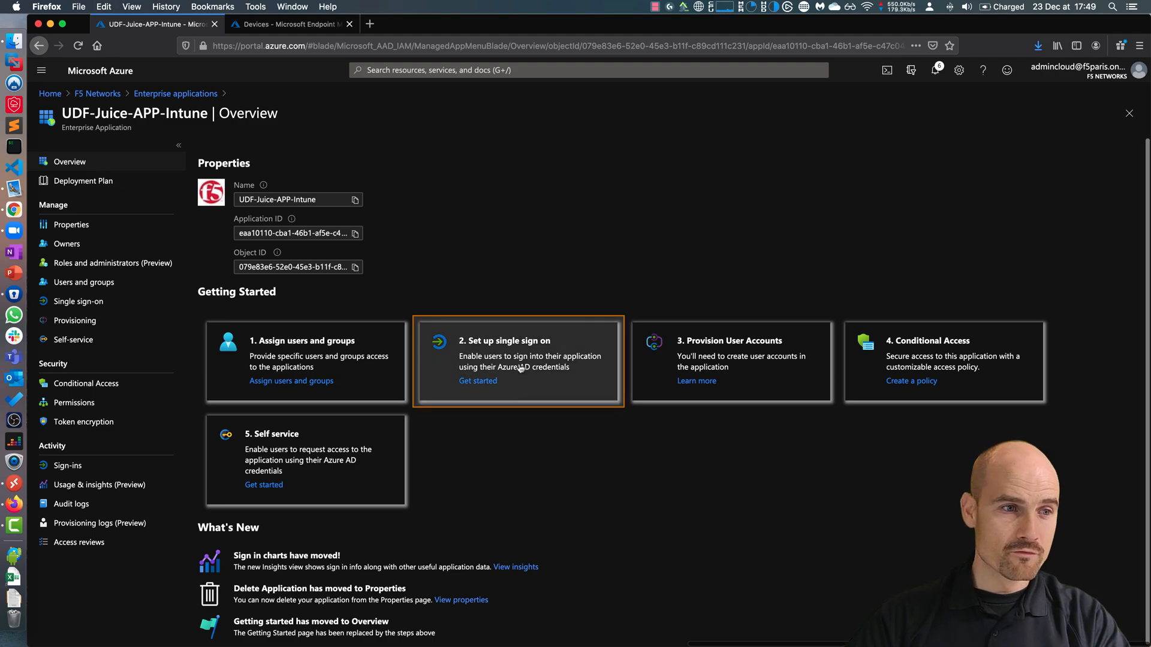
left_click(478, 380)
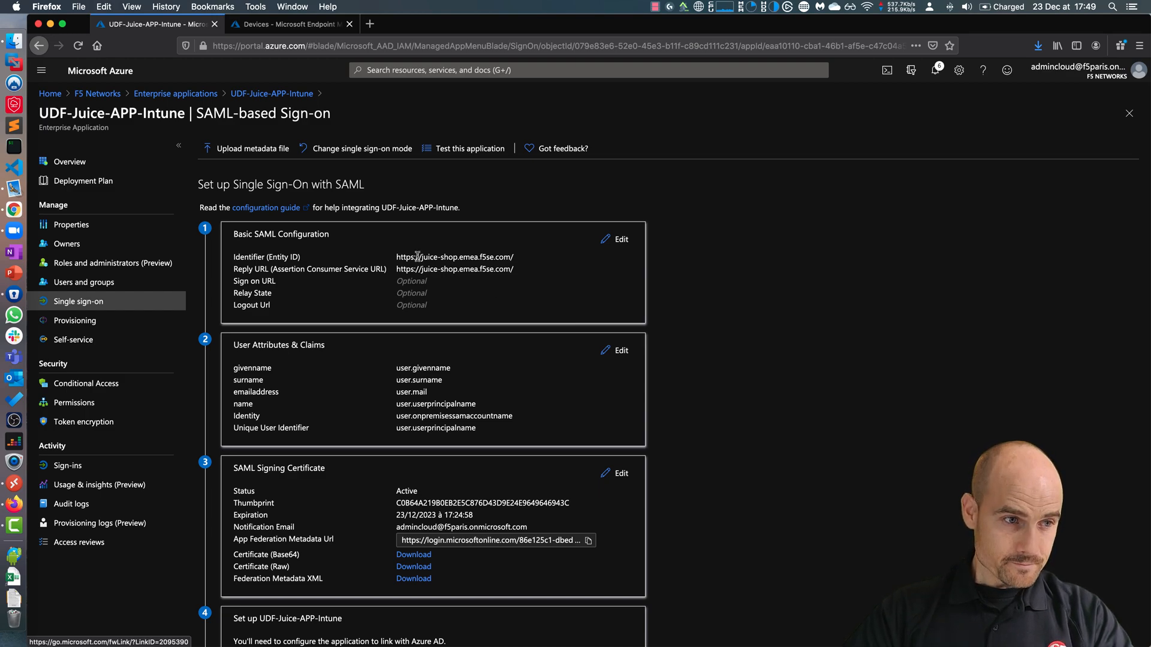
scroll("down", 3)
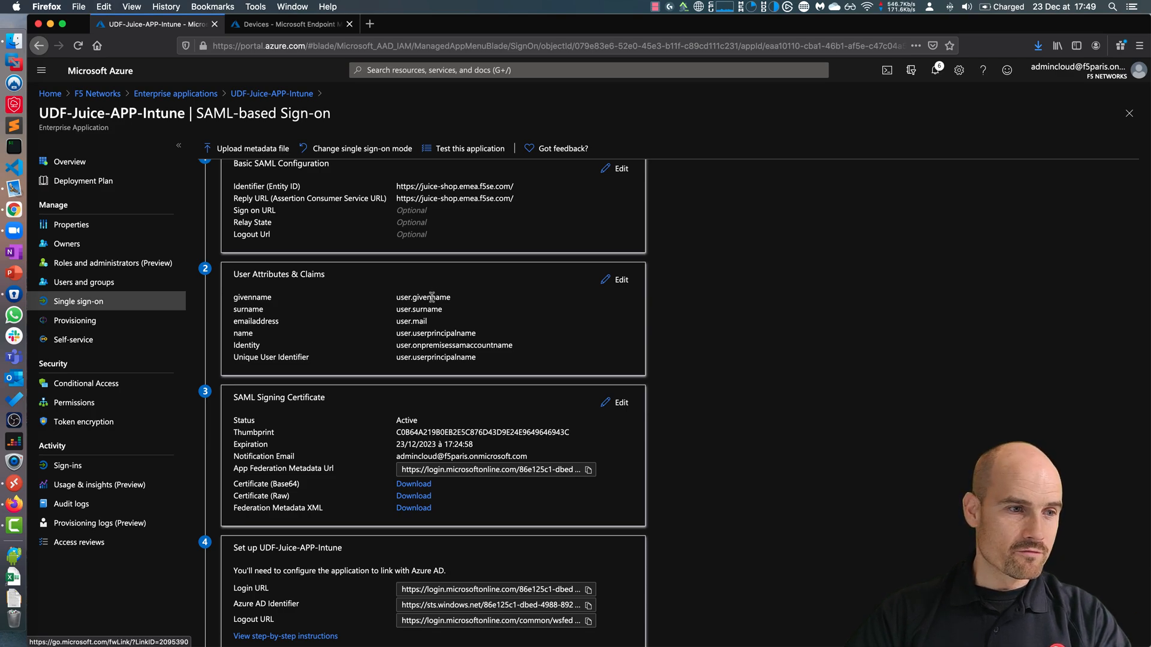
scroll("down", 3)
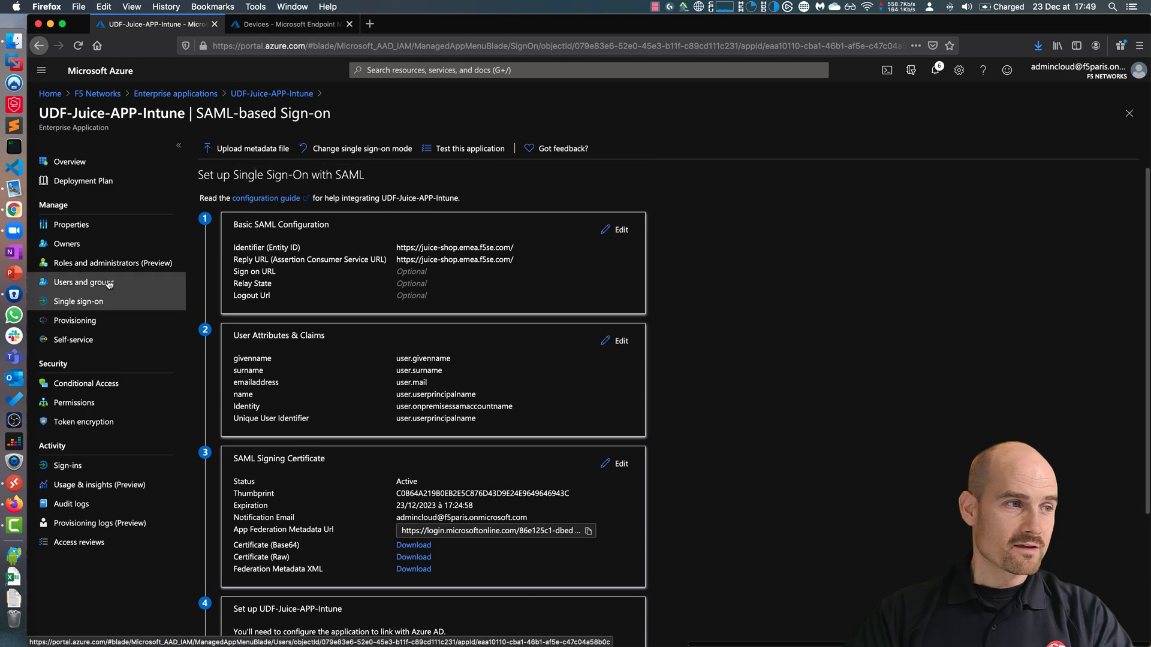
- Check the app's assigned user, then inspect MFA-for-Users' targeted user and its MFA-plus-compliant-device grant controls
left_click(84, 282)
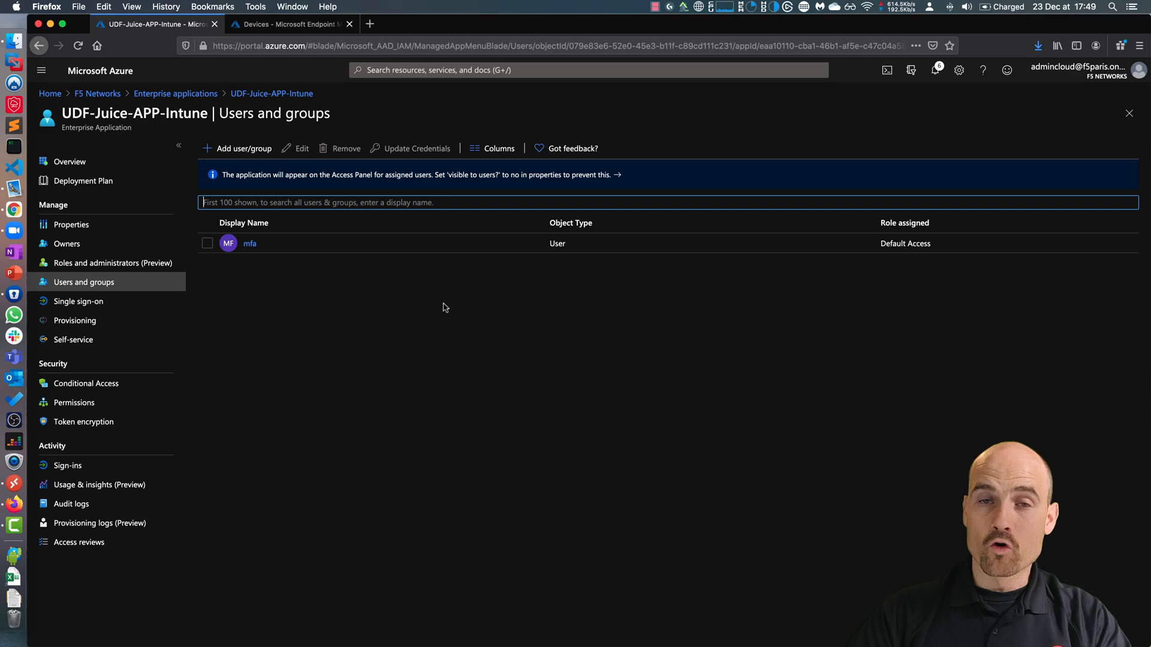
mouse_move(502, 333)
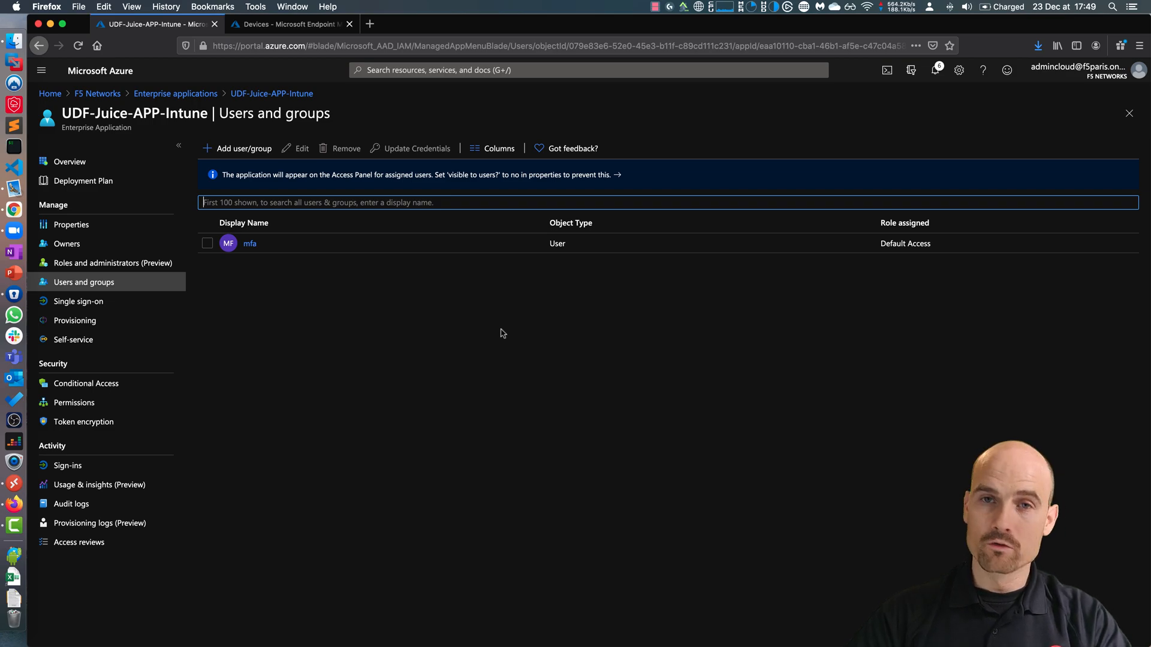
mouse_move(377, 290)
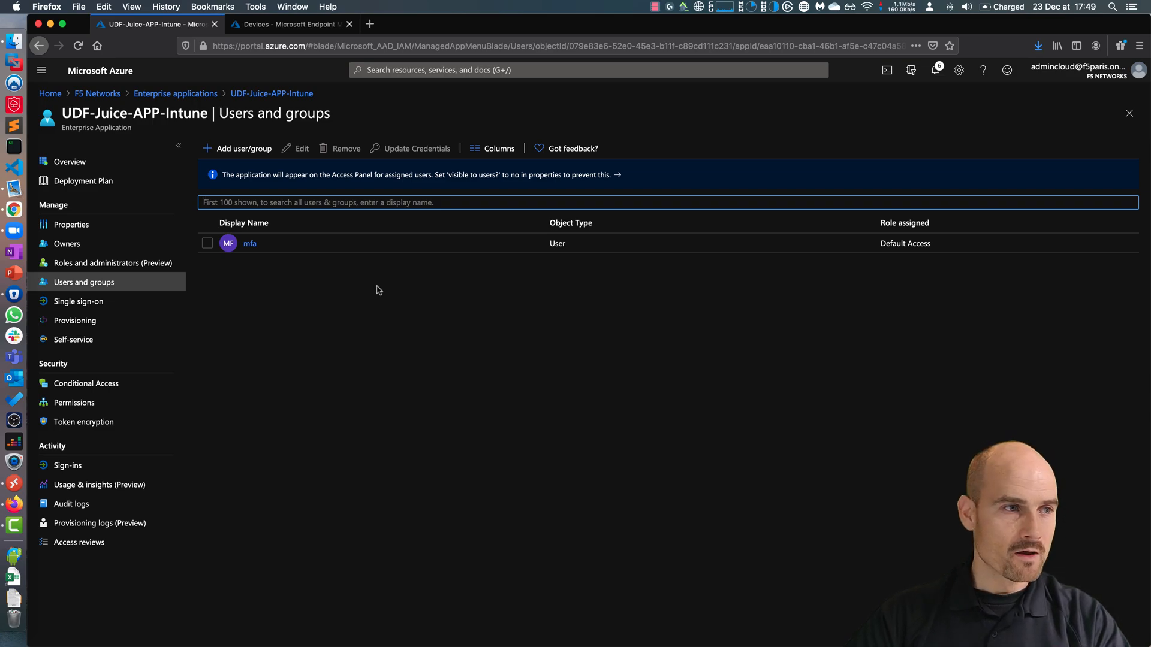
mouse_move(403, 373)
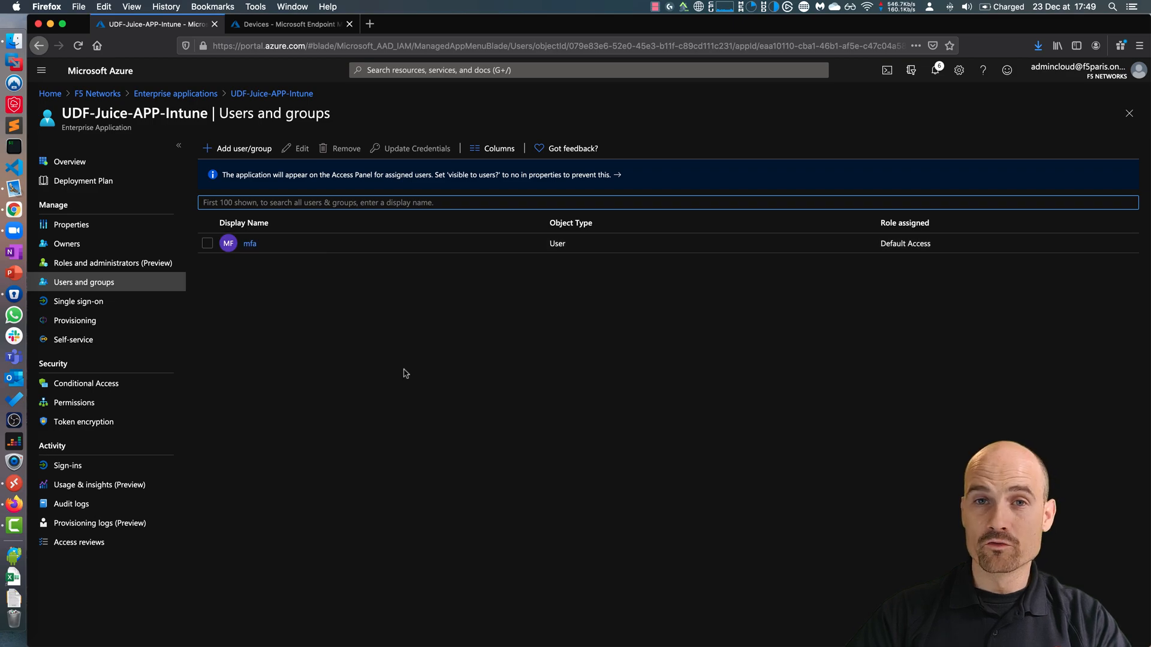
mouse_move(400, 368)
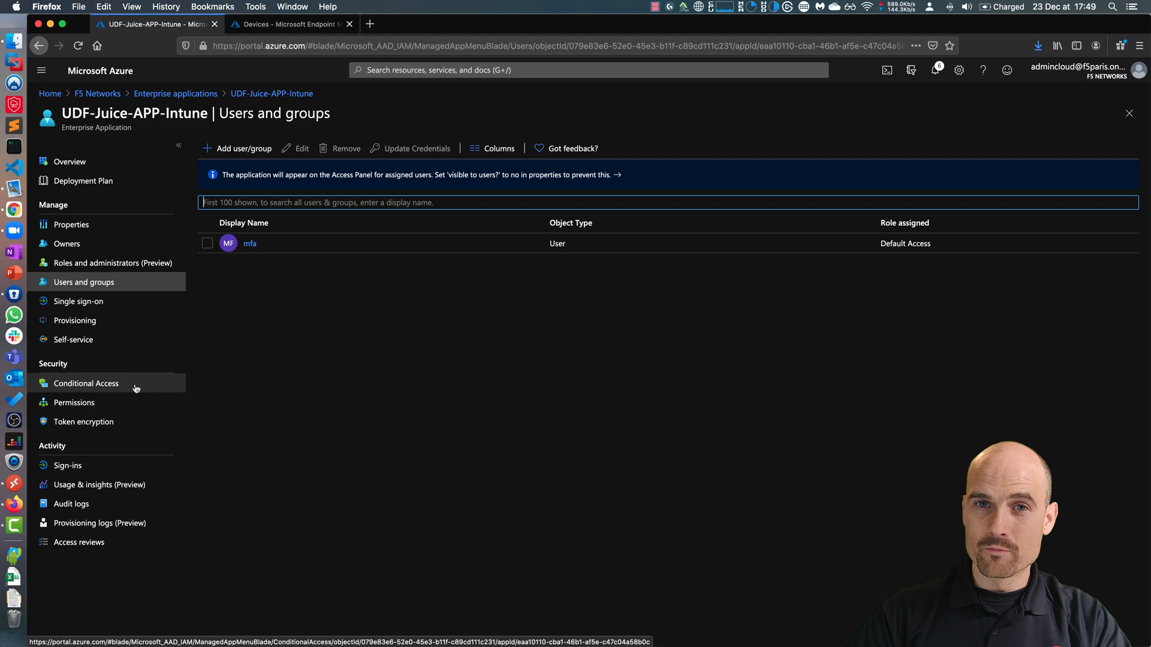
left_click(86, 384)
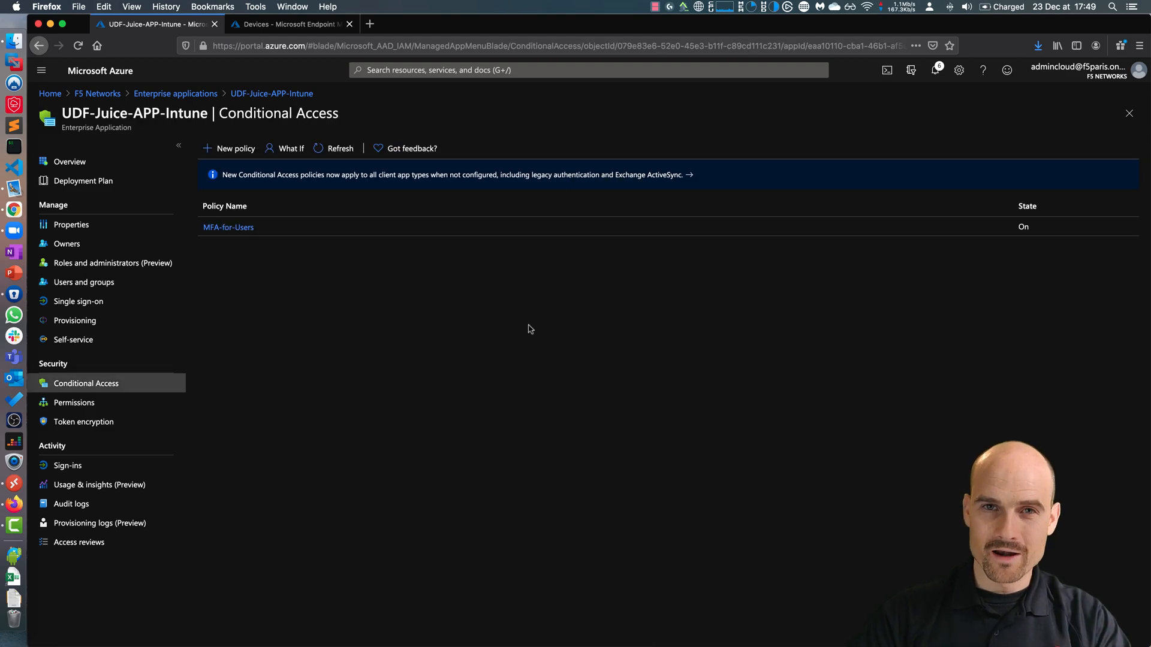
mouse_move(410, 321)
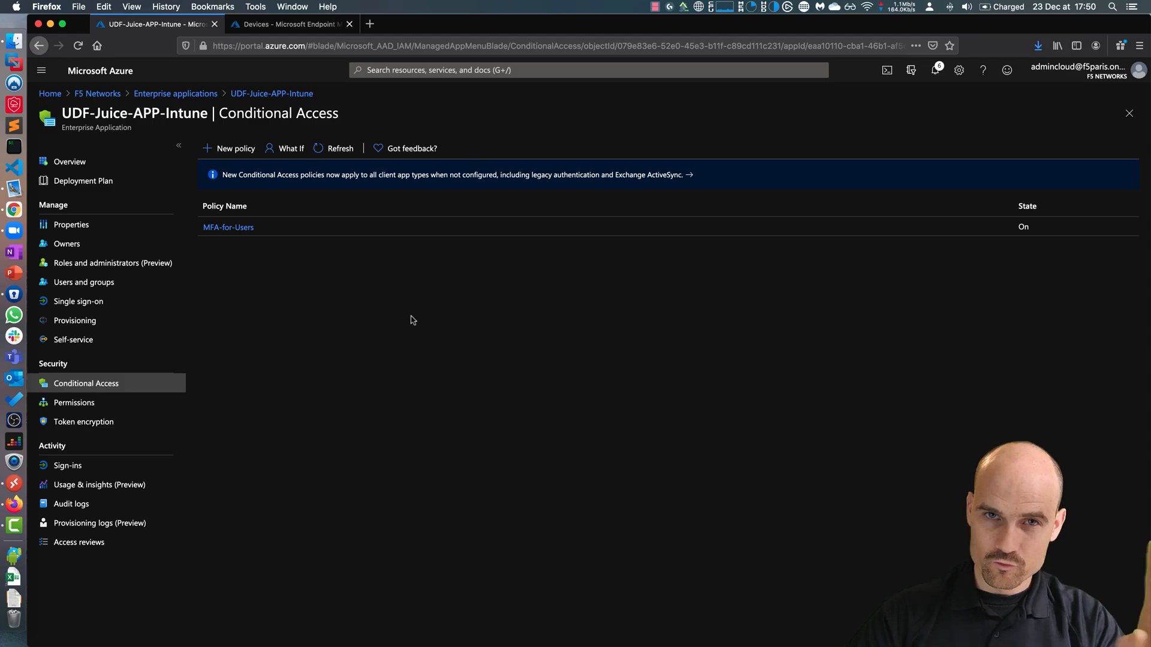
mouse_move(307, 281)
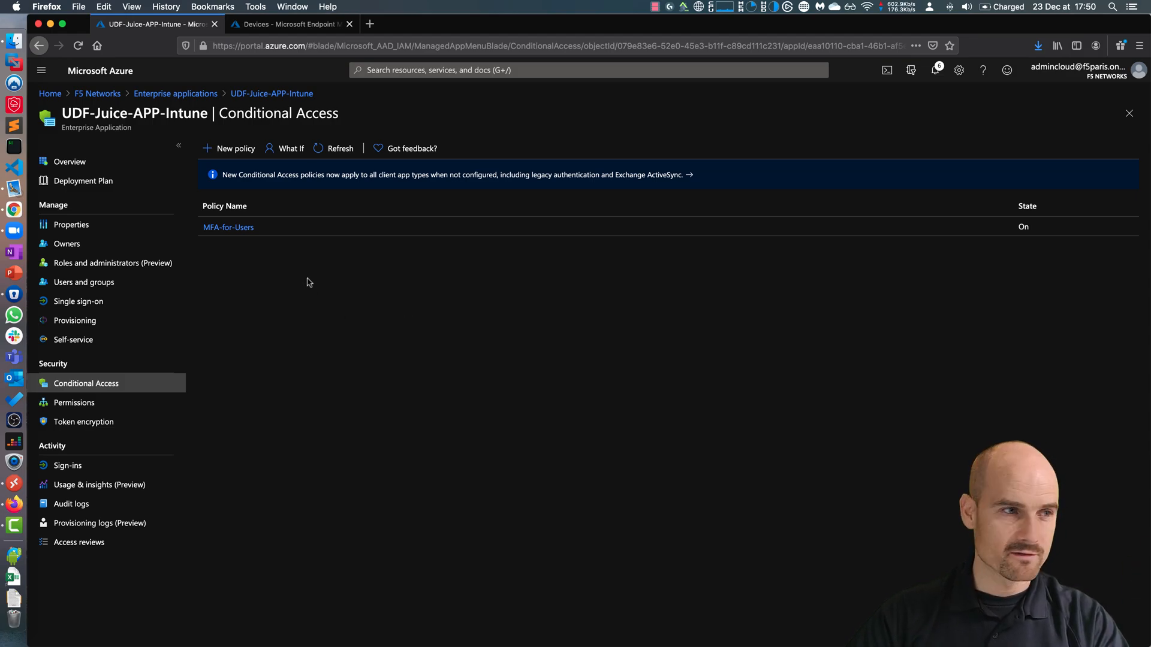
left_click(228, 227)
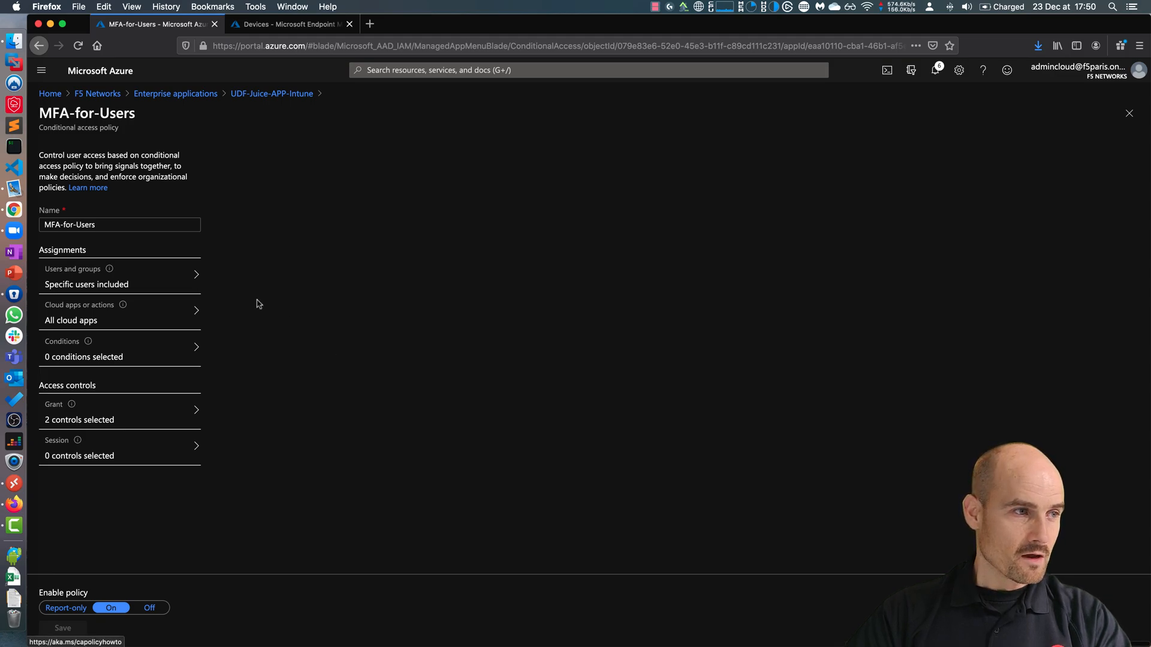
mouse_move(179, 289)
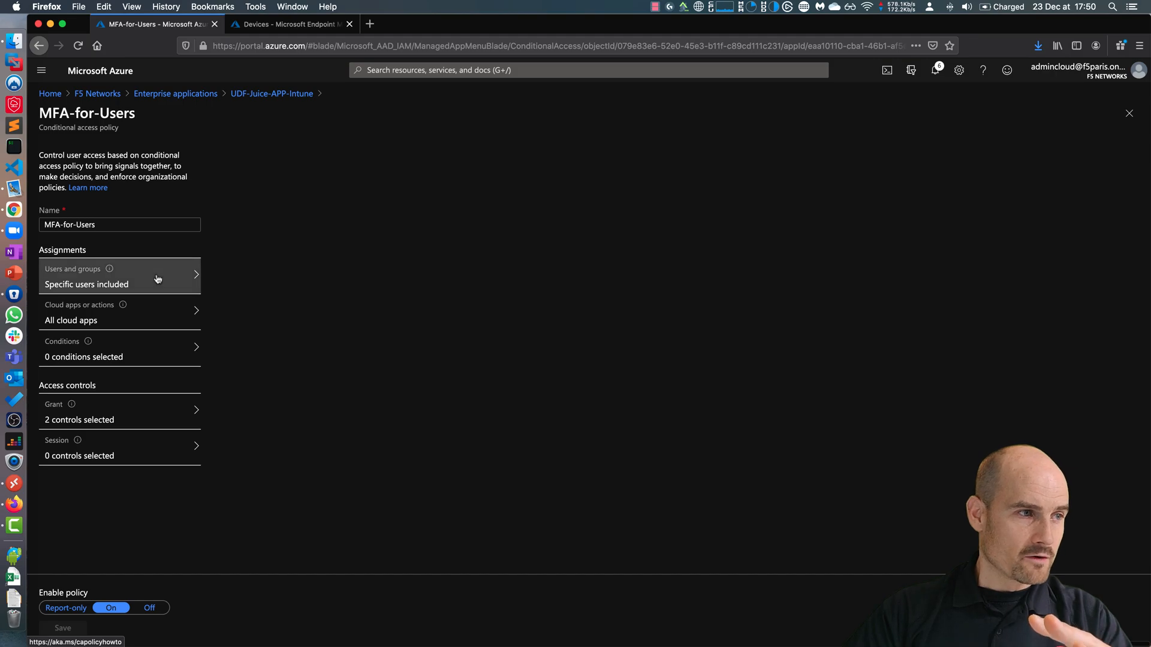
left_click(120, 275)
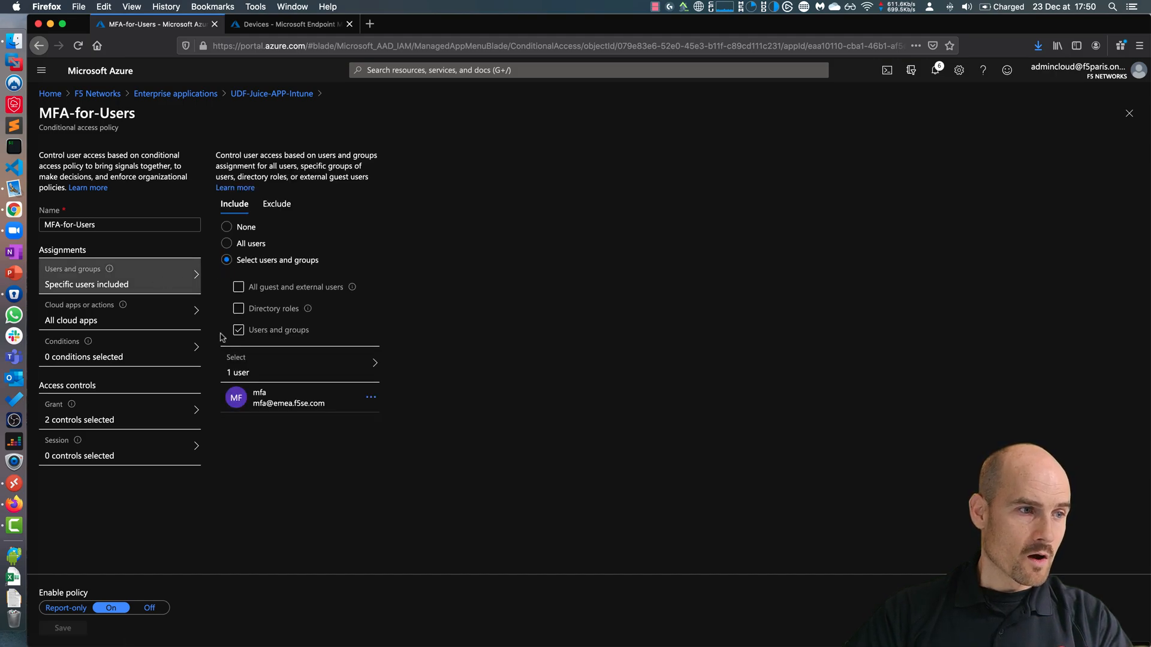
mouse_move(470, 512)
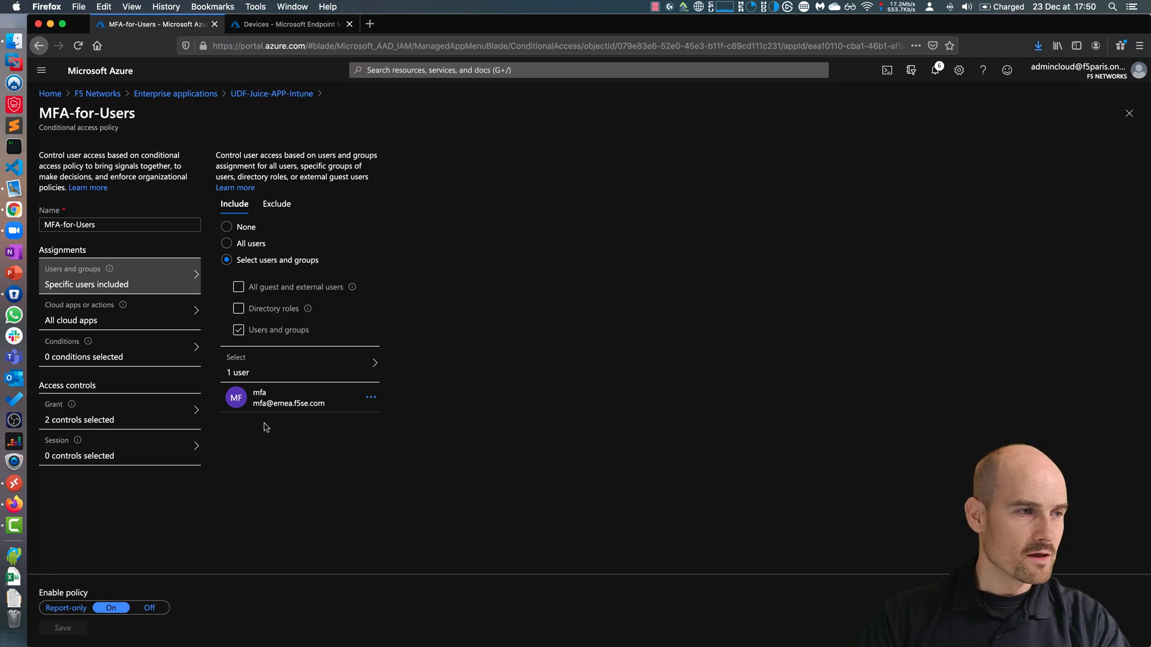
left_click(117, 412)
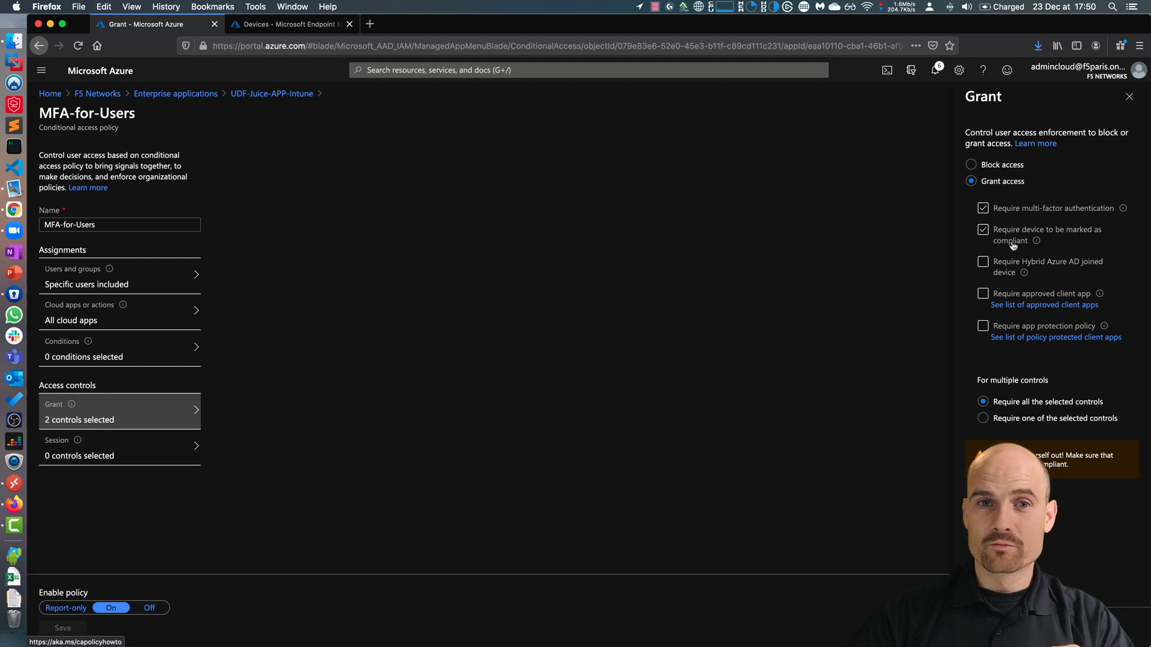
mouse_move(813, 283)
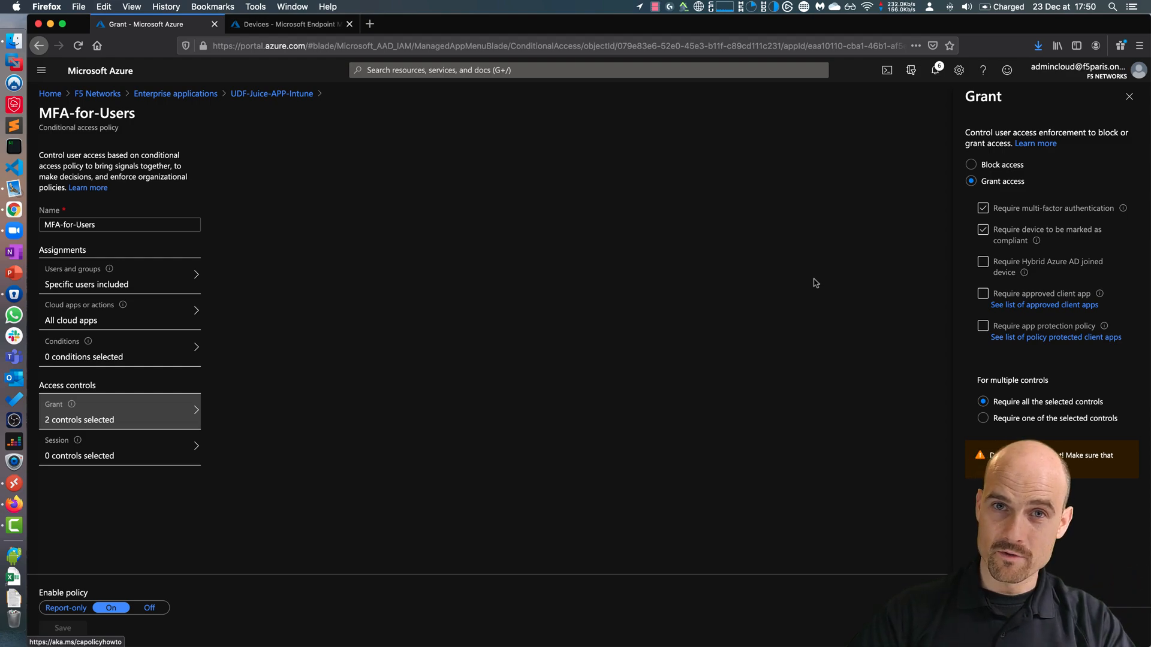
mouse_move(879, 234)
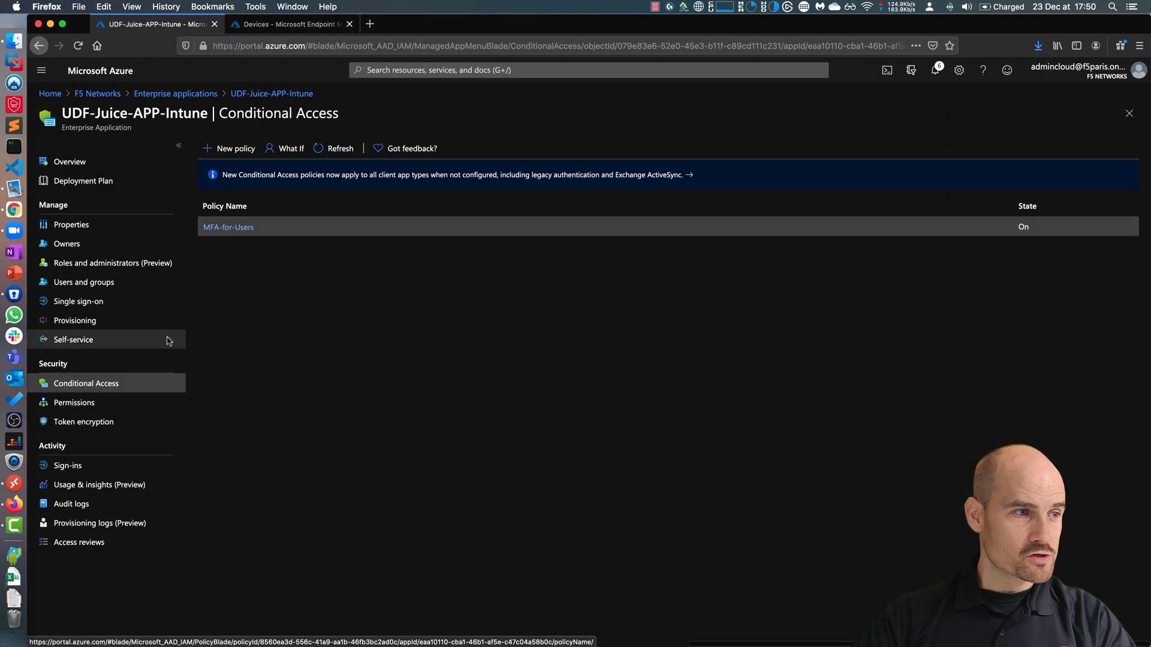
mouse_move(259, 311)
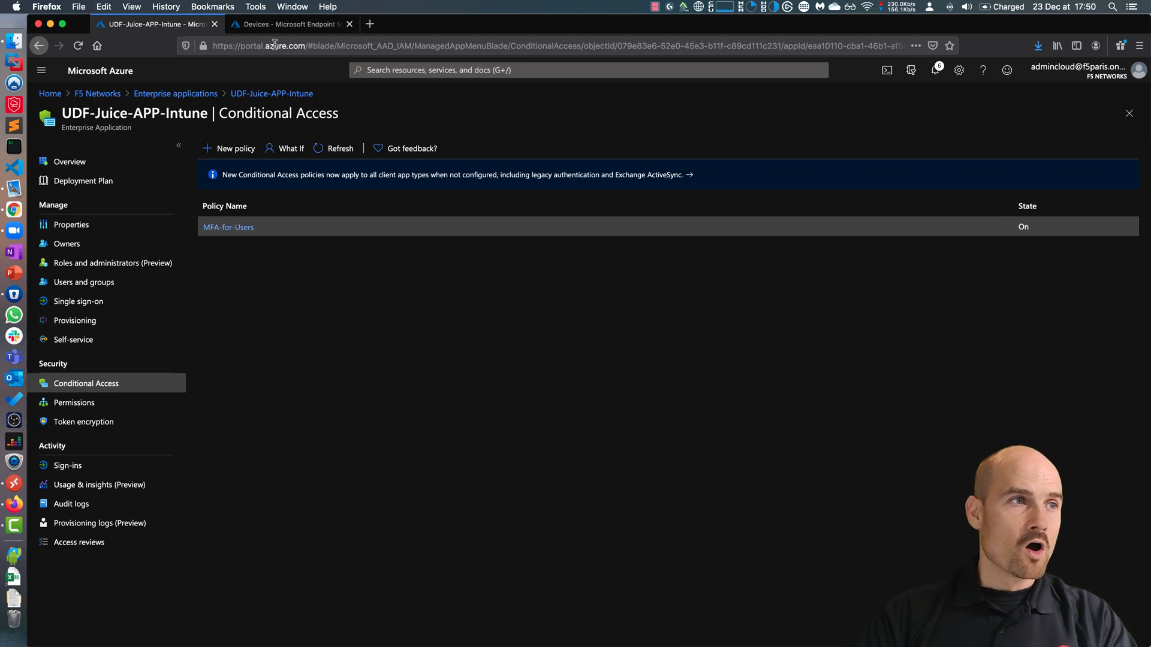
- View Endpoint Manager's All devices list showing DESKTOP-EOT3AU8 as Not Compliant
left_click(289, 24)
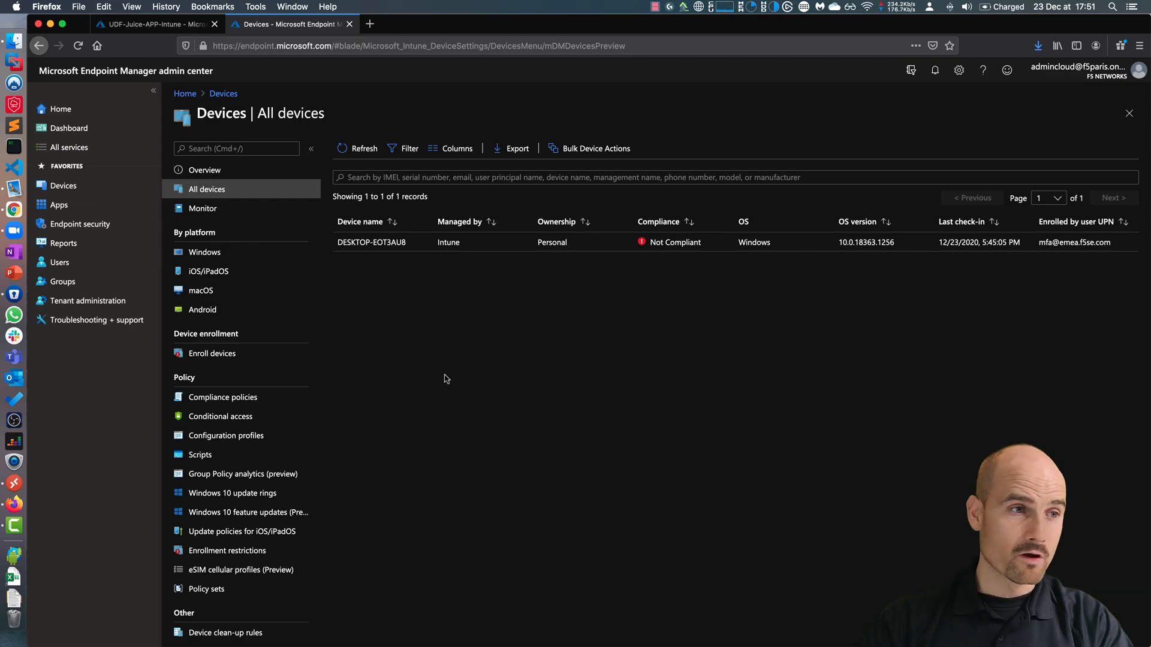
mouse_move(407, 261)
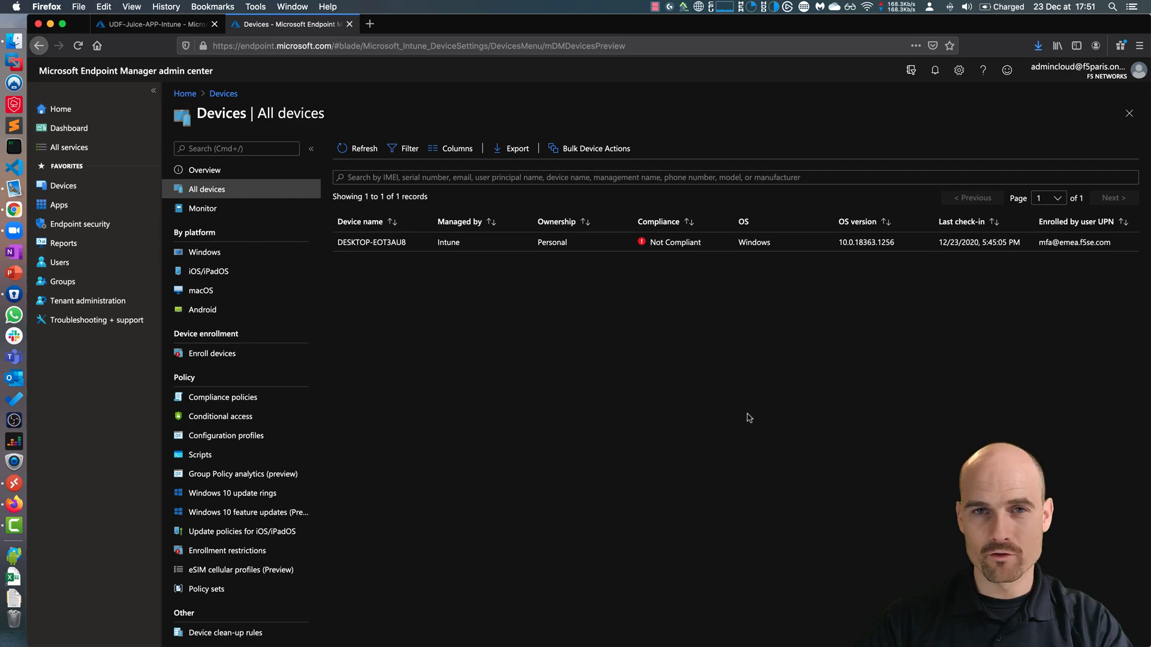
mouse_move(510, 338)
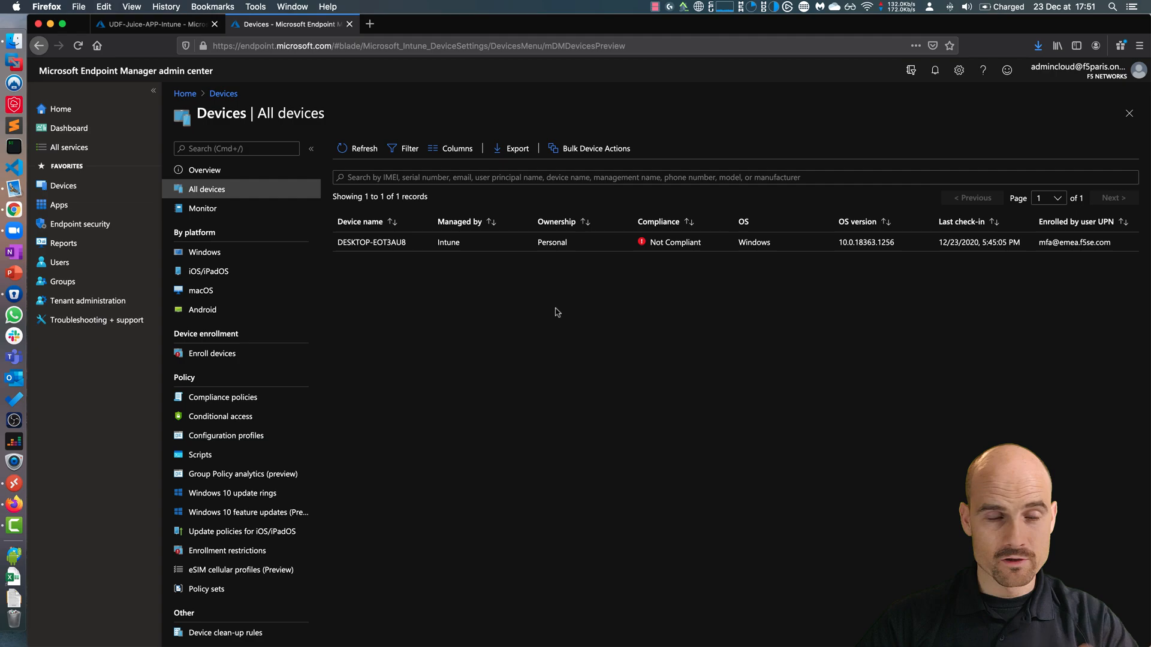
mouse_move(423, 332)
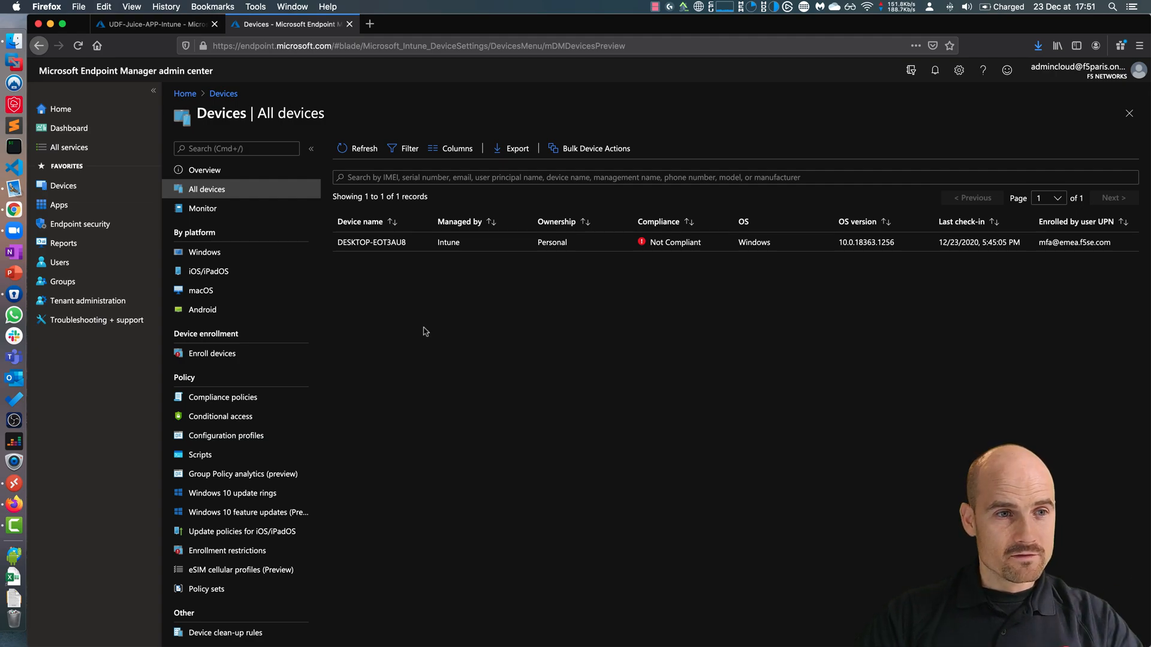
mouse_move(421, 283)
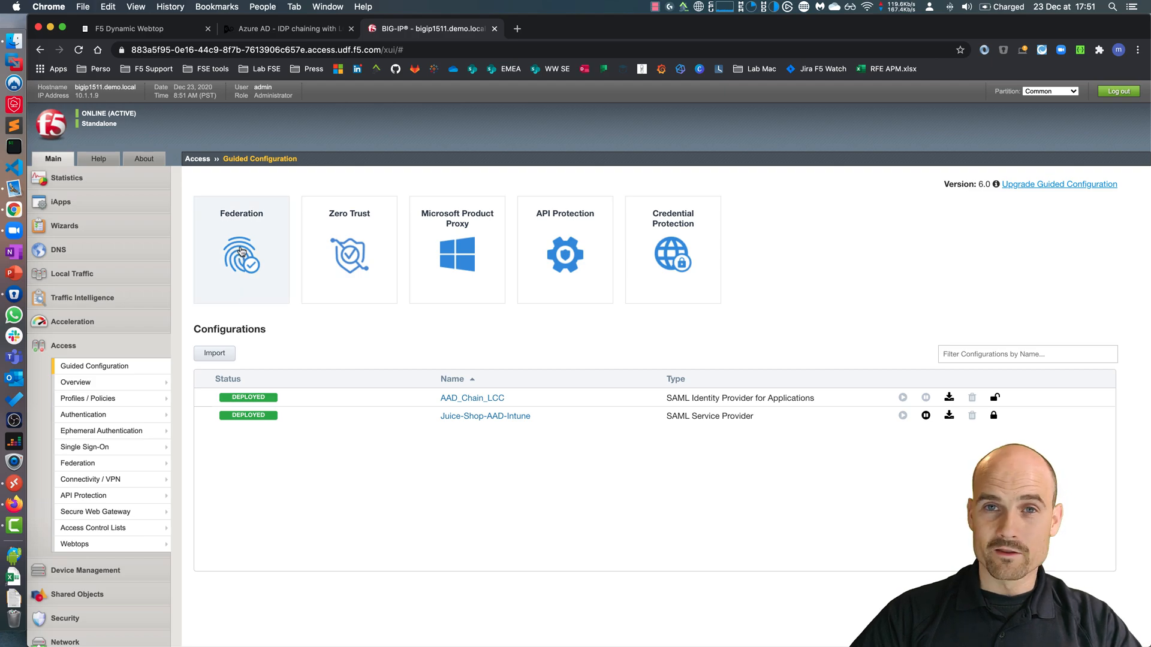
- Review Juice-Shop-AAD-Intune's Service Provider, Virtual Server and Azure AD External IdP Connector steps in Guided Configuration
left_click(241, 250)
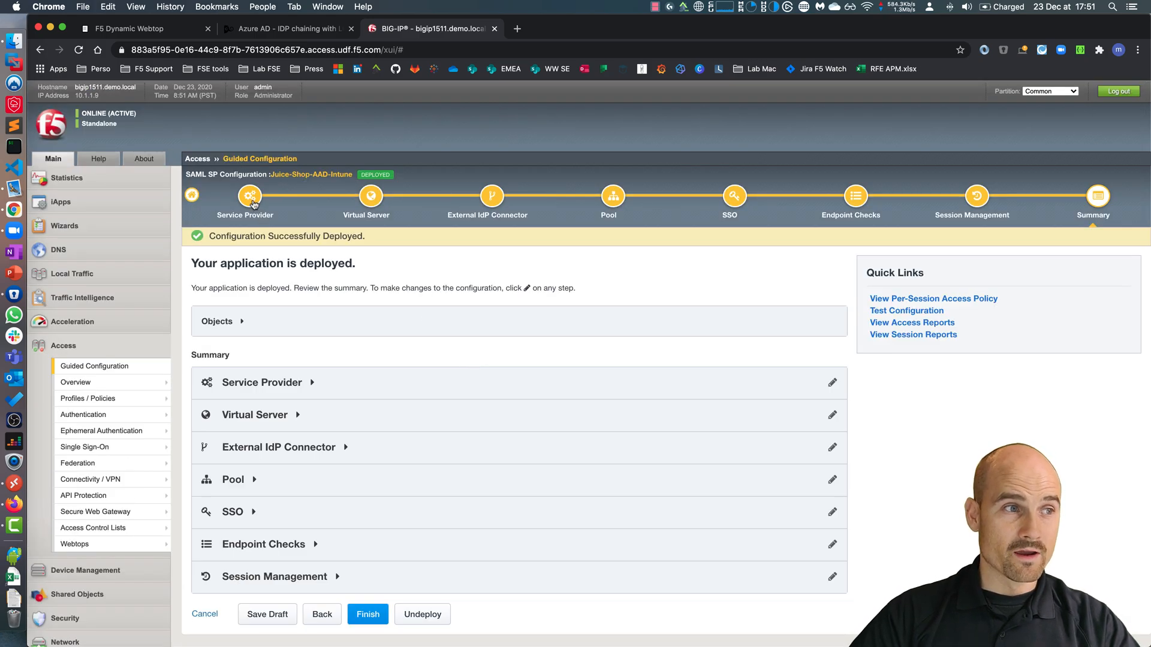
left_click(832, 381)
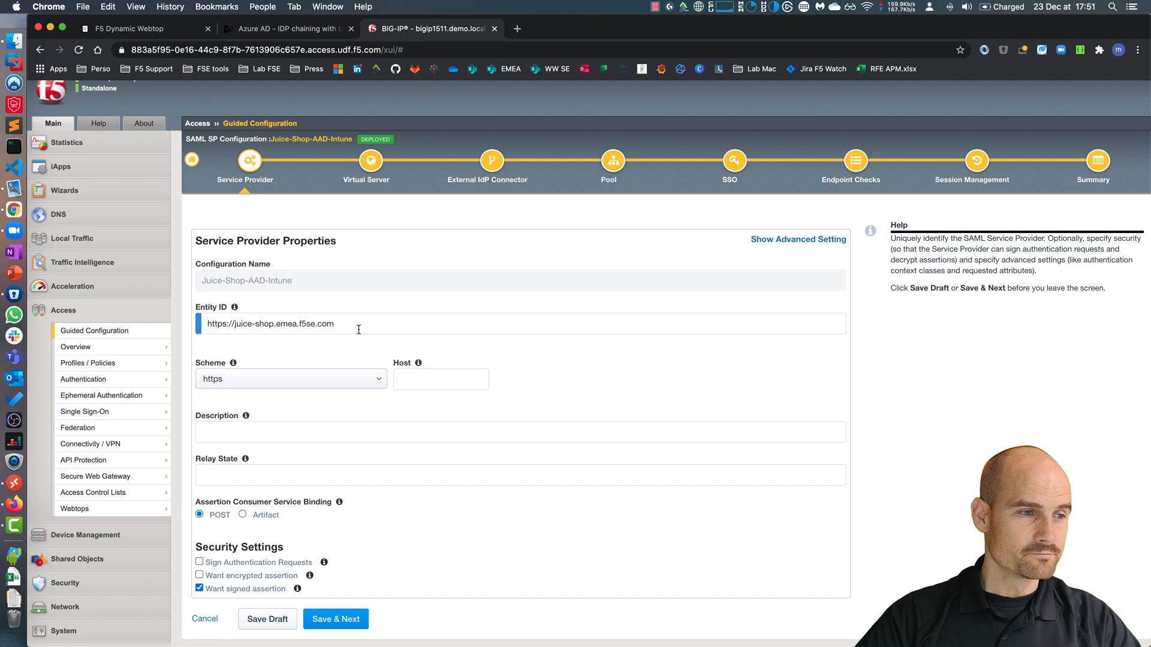
left_click(335, 619)
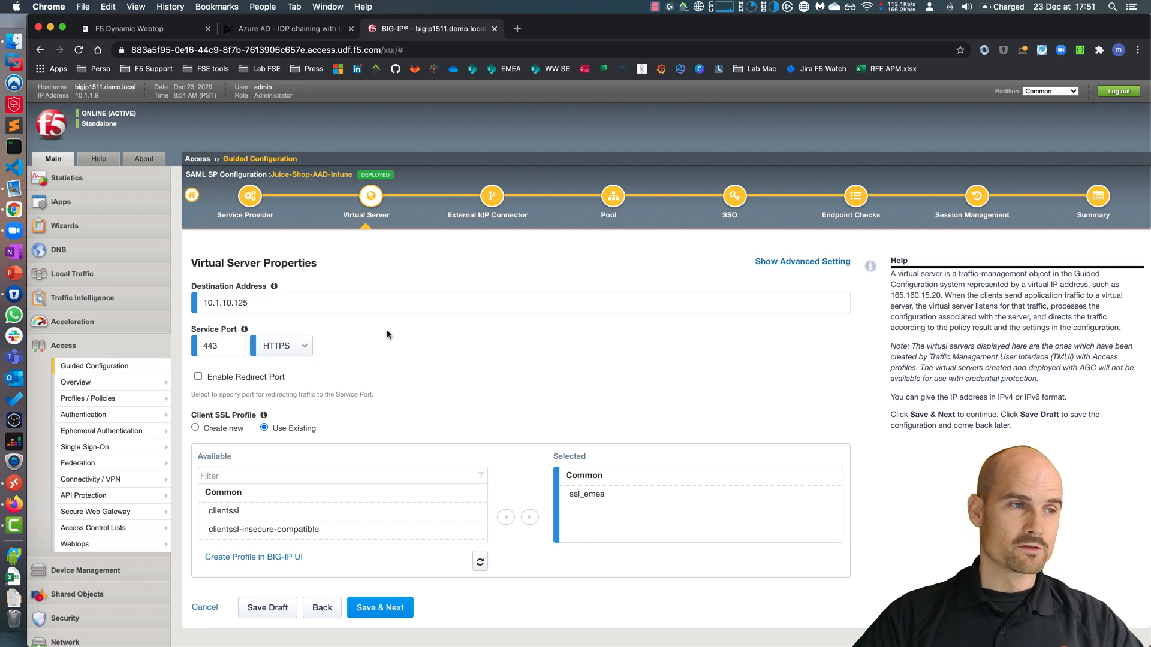
left_click(380, 606)
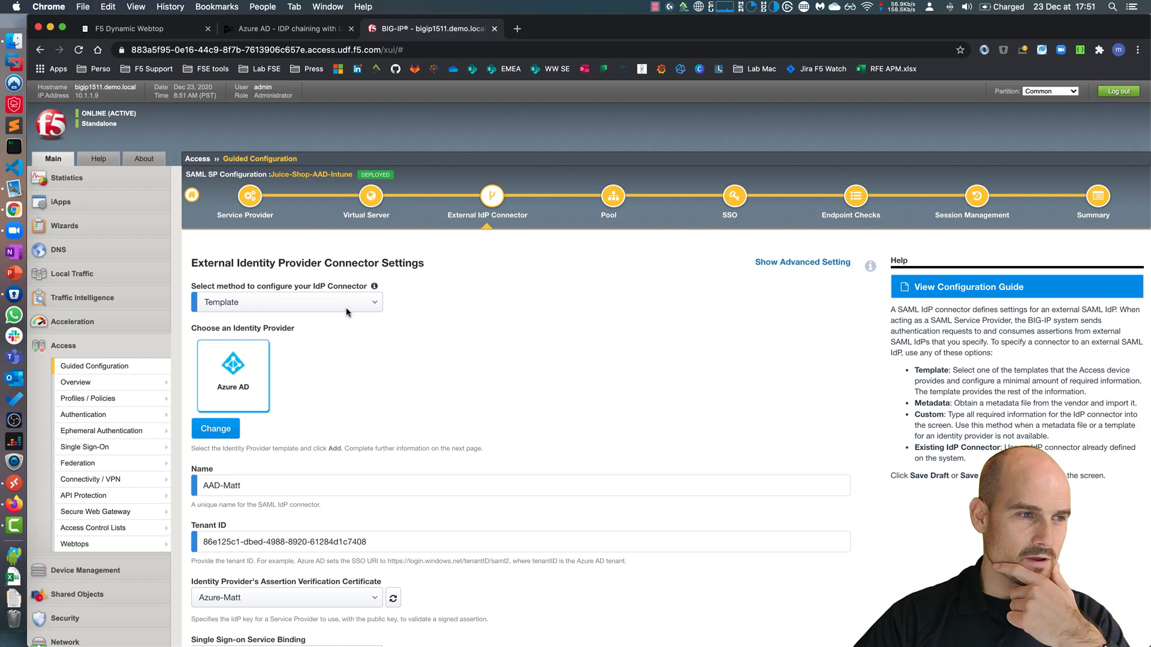
scroll("down", 3)
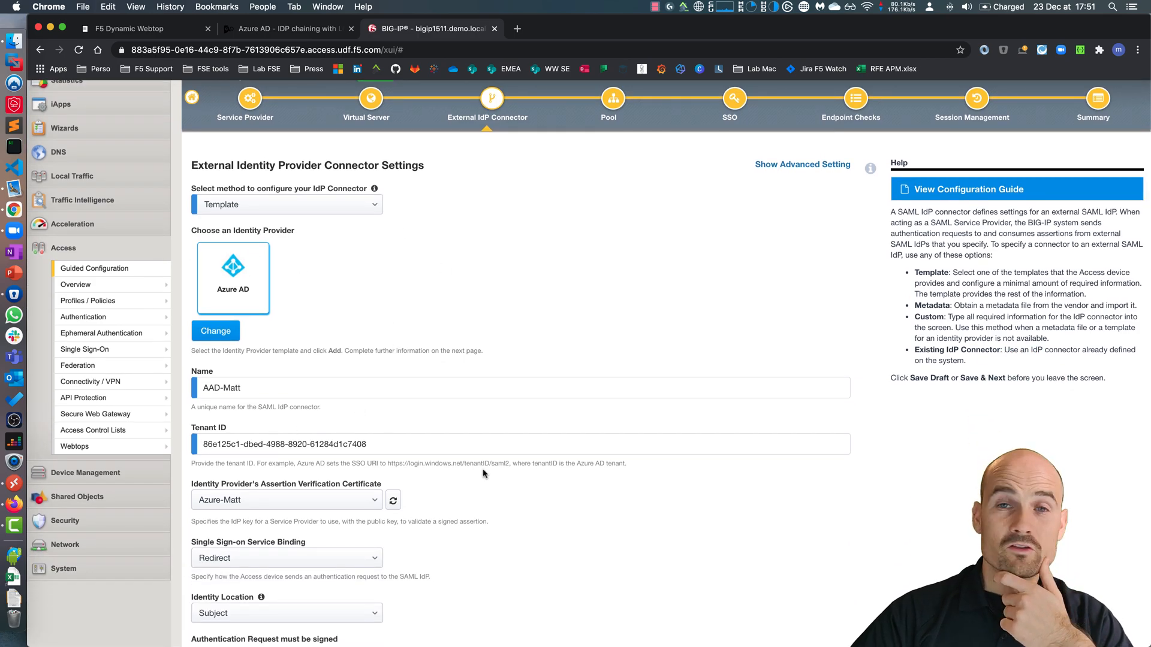
scroll("down", 3)
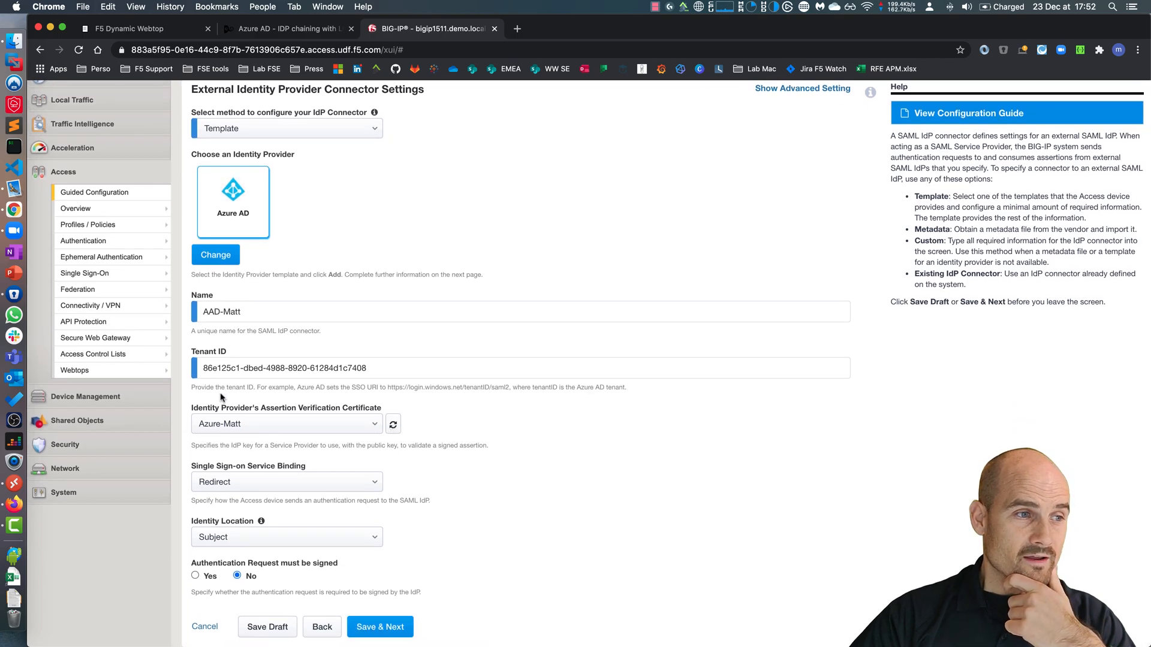
mouse_move(620, 404)
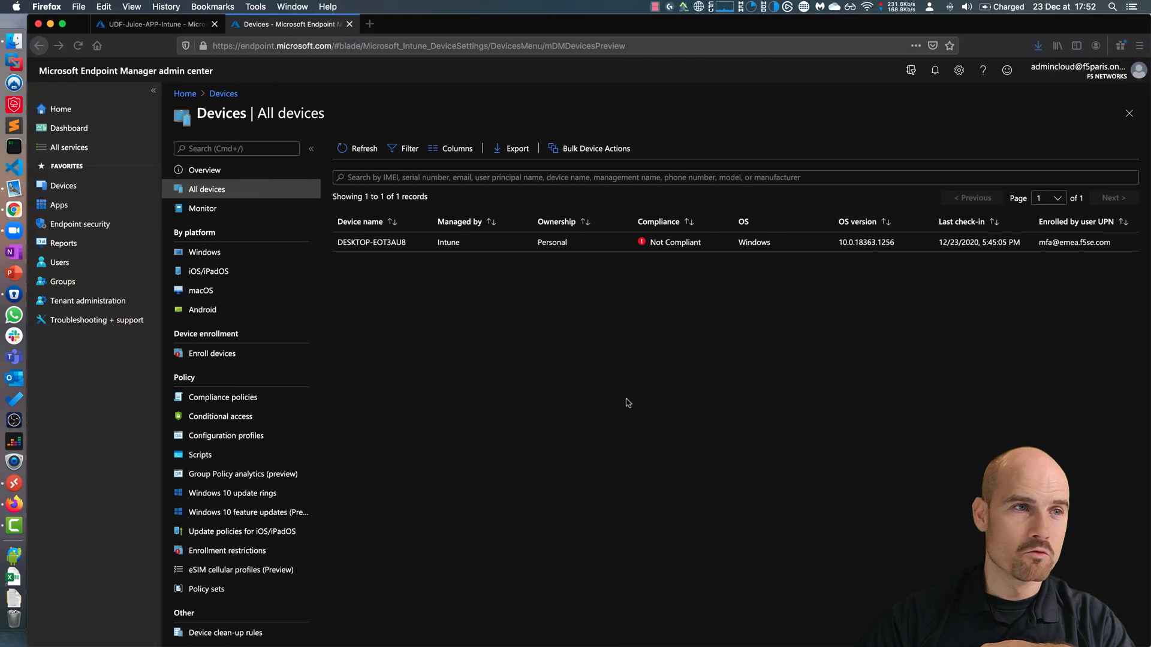
- Return to the Juice app's Conditional Access page and select the enabled MFA-for-Users policy
left_click(152, 24)
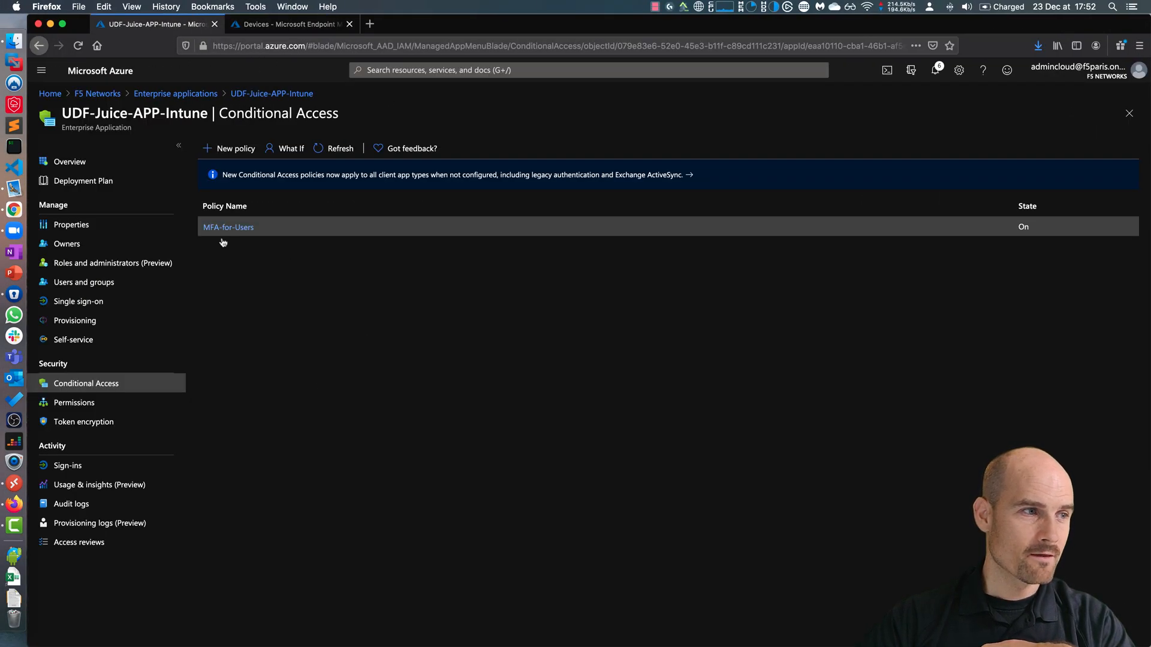
left_click(79, 301)
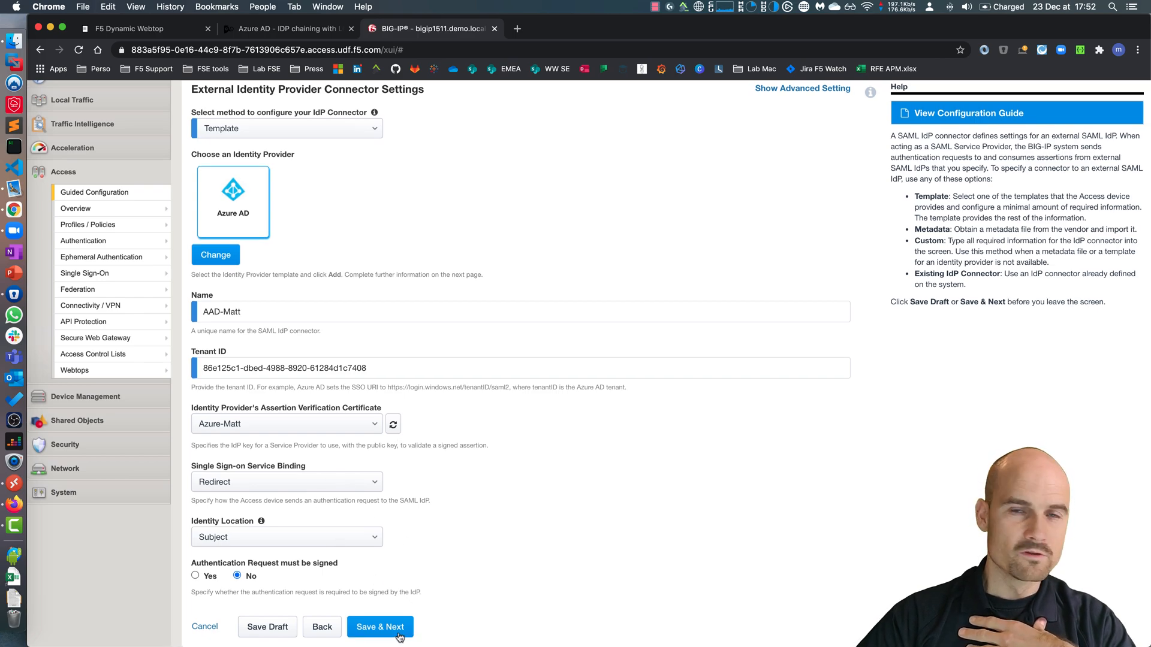
- Save the IdP connector, pool_juice, SSO, endpoint checks and session steps unchanged, finish, and view Juice-Shop-AAD-Intune_vs at 10.1.10.125
left_click(380, 627)
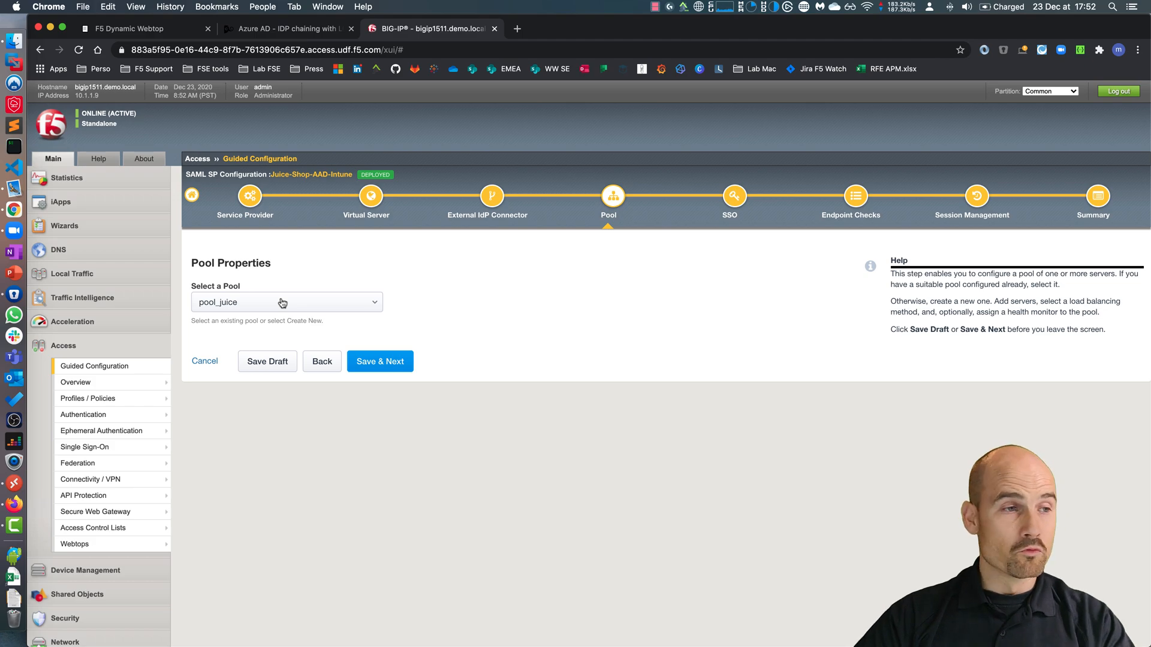
left_click(380, 361)
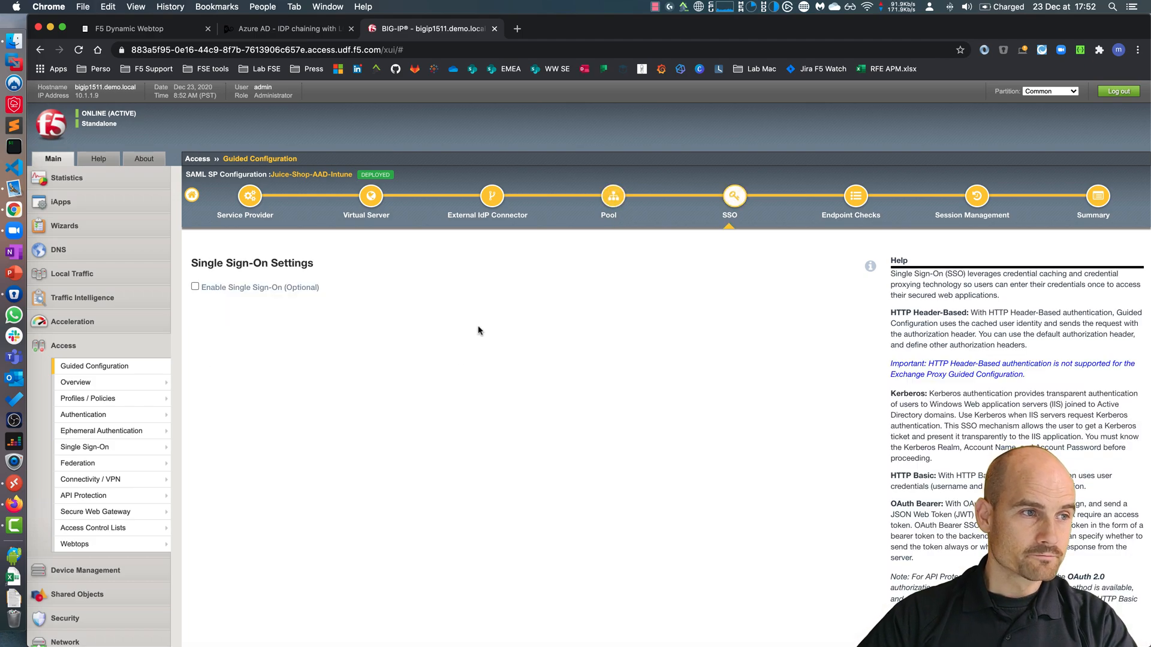
scroll("down", 3)
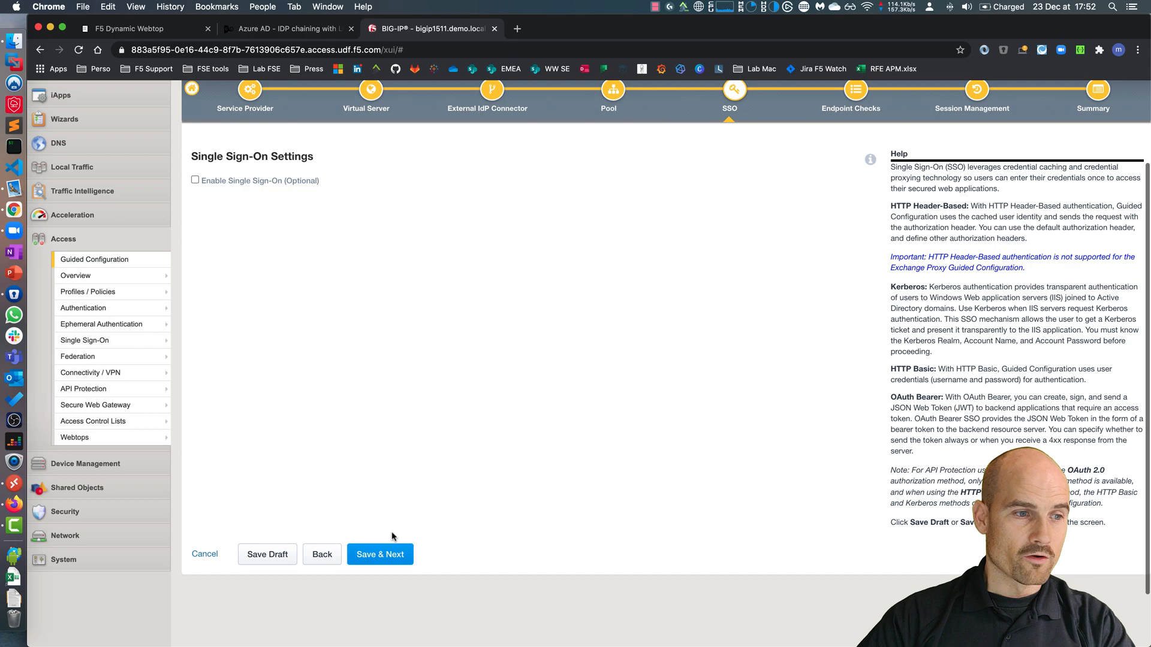
left_click(380, 554)
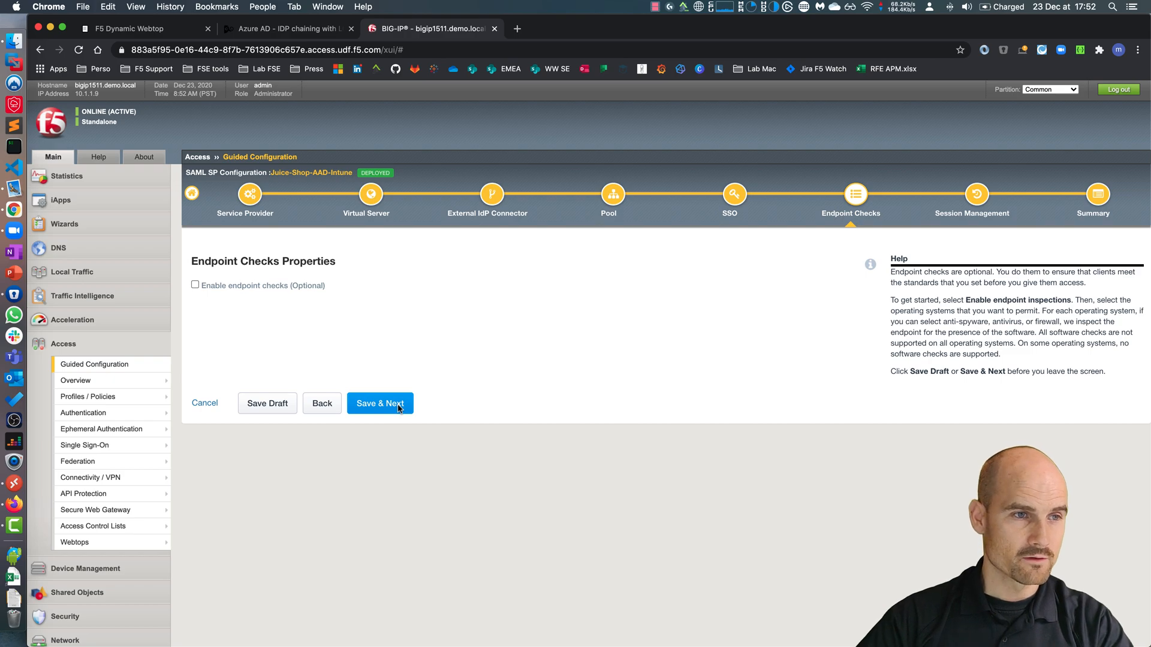
left_click(380, 403)
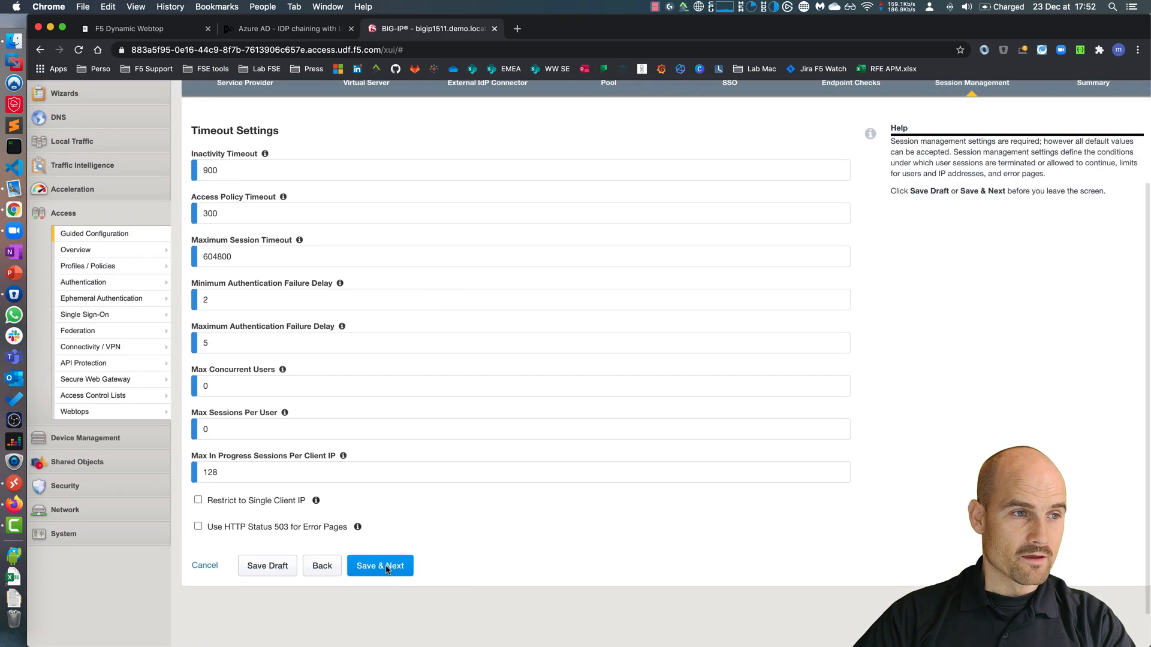
left_click(380, 566)
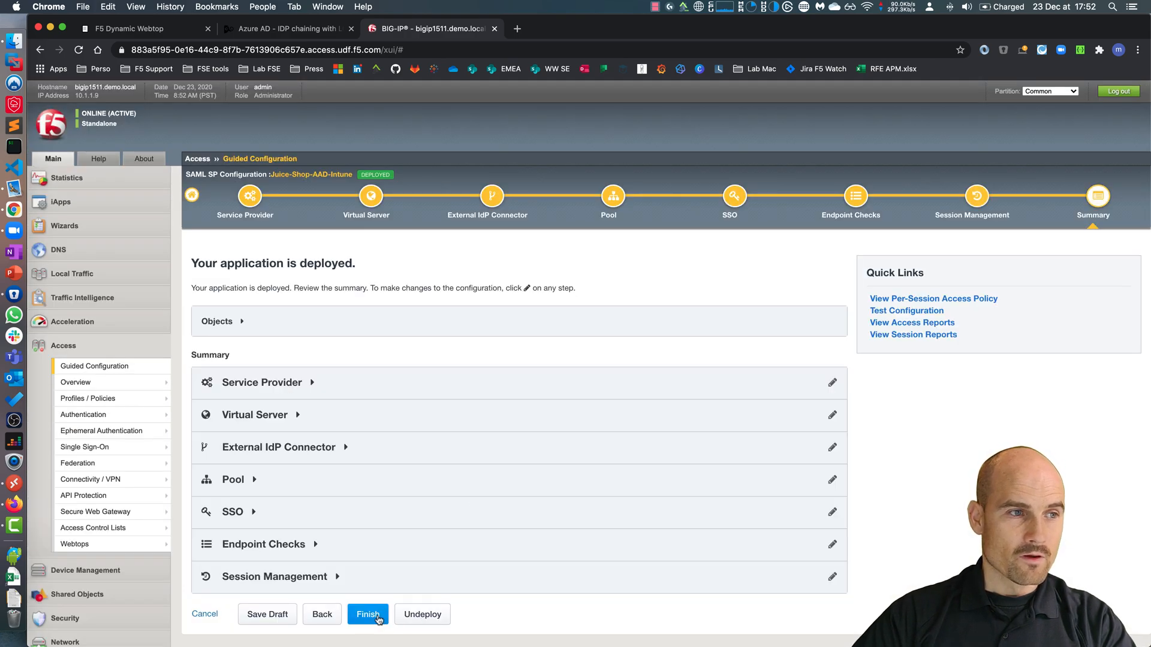
left_click(368, 614)
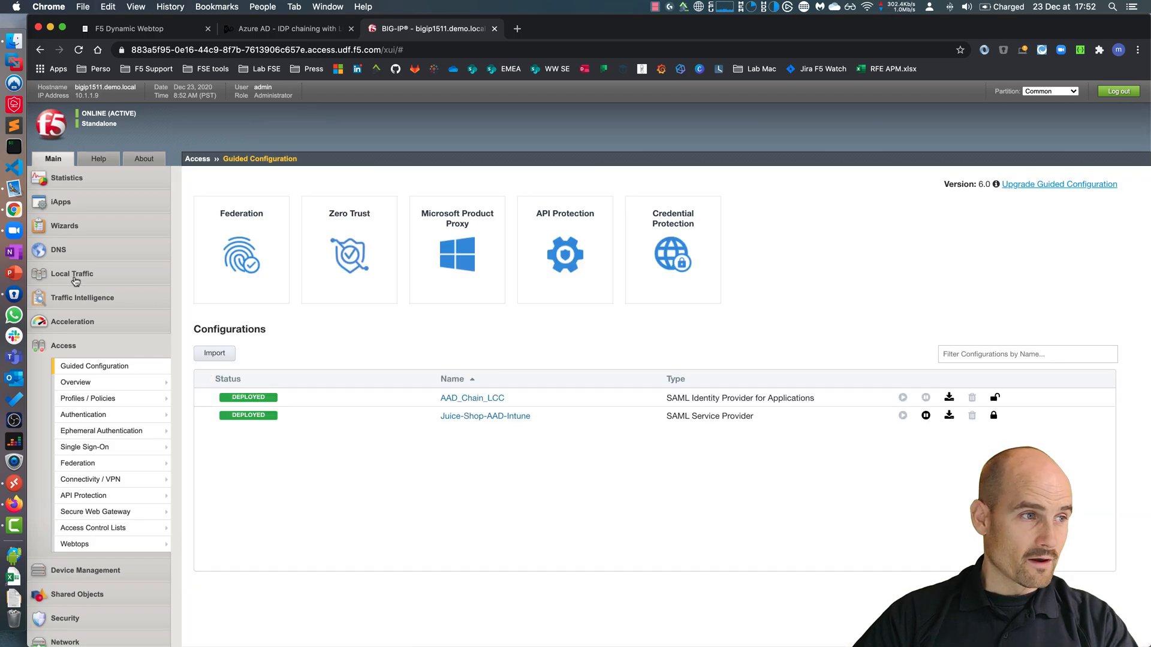
left_click(72, 273)
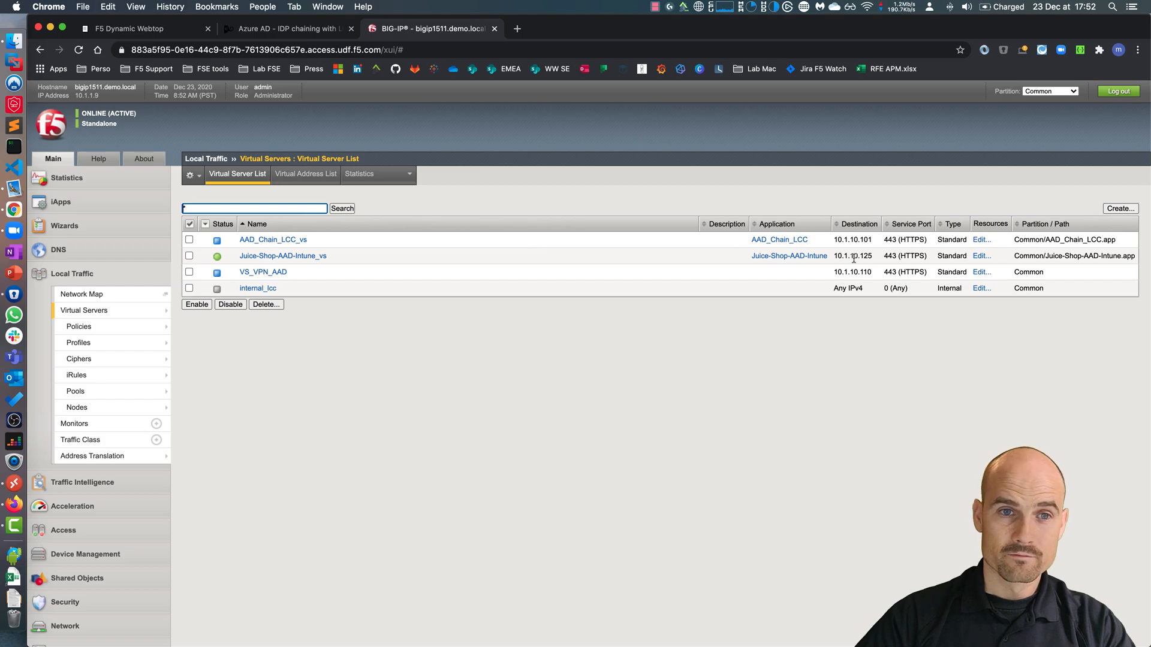
mouse_move(740, 456)
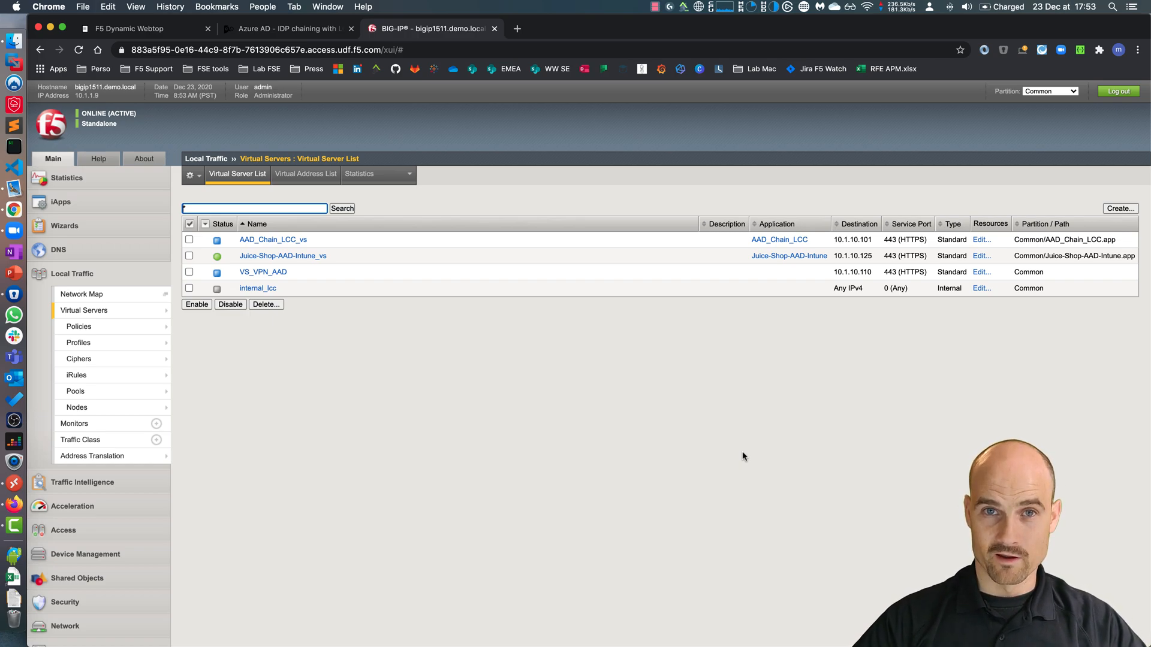
mouse_move(553, 387)
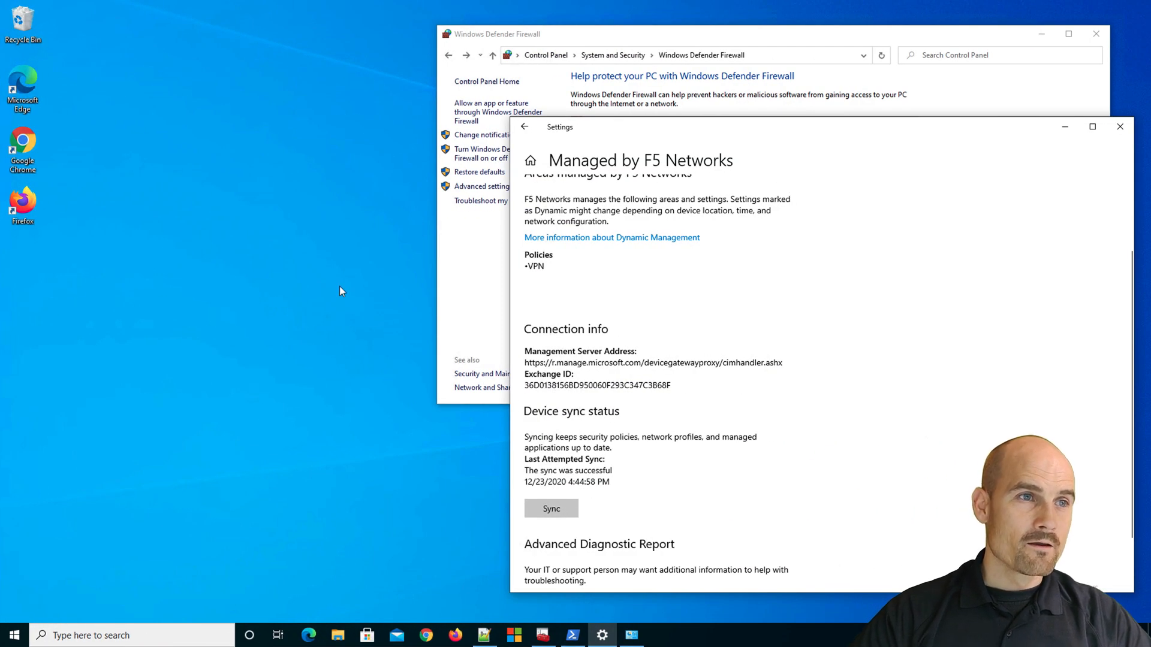
- Bring the Windows Defender Firewall warning forward alongside the F5 Networks sync status, then launch Microsoft Edge
left_click(514, 33)
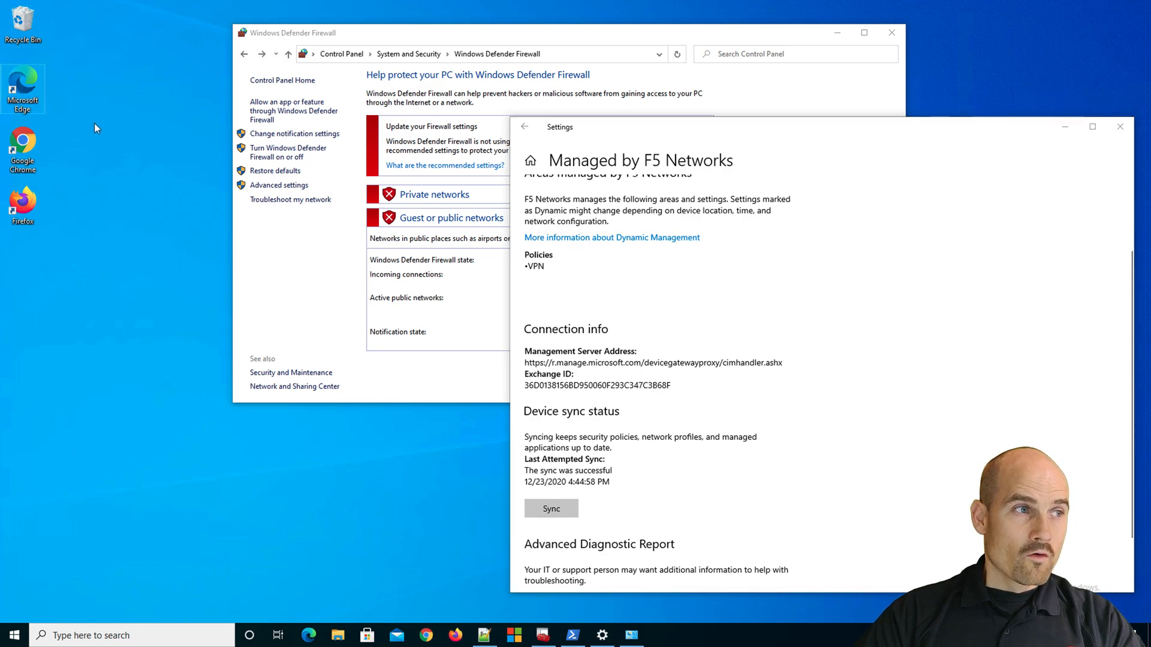
mouse_move(130, 169)
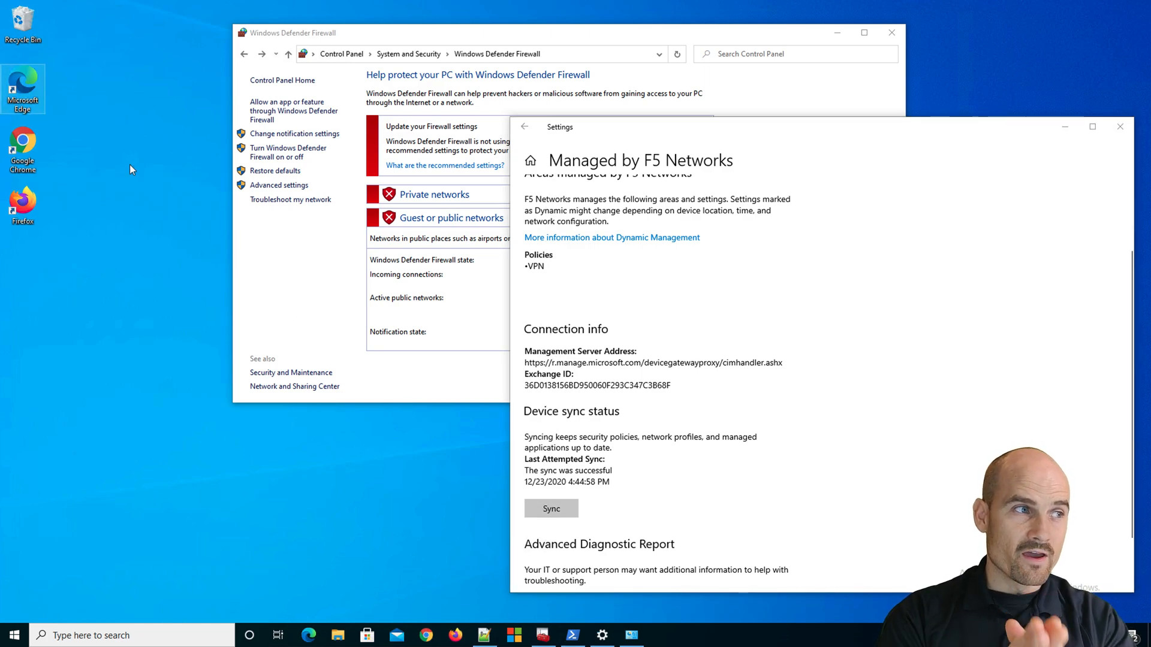
left_click(308, 636)
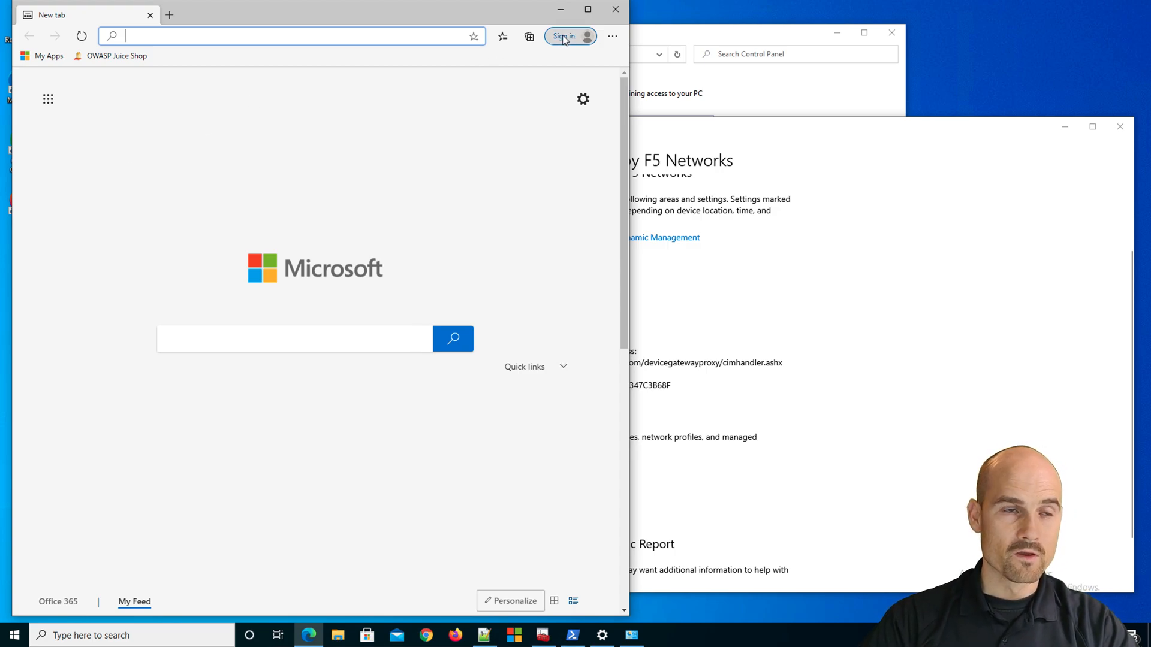
- Load the OWASP Juice Shop bookmark, landing on the Microsoft account picker
left_click(569, 36)
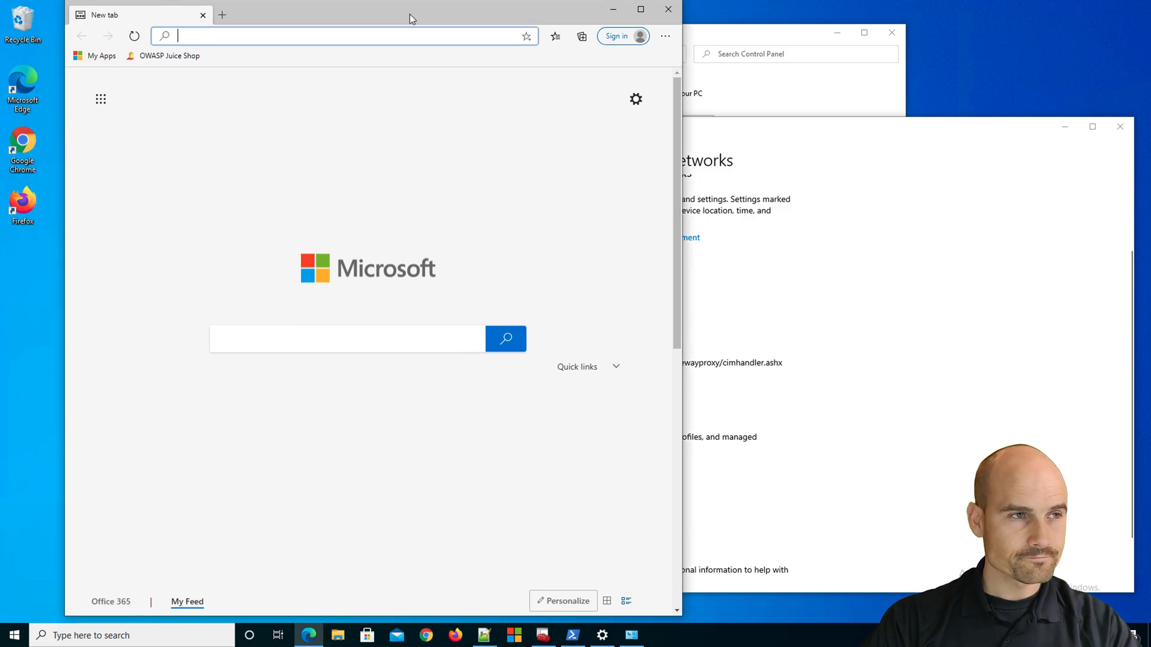
mouse_move(169, 55)
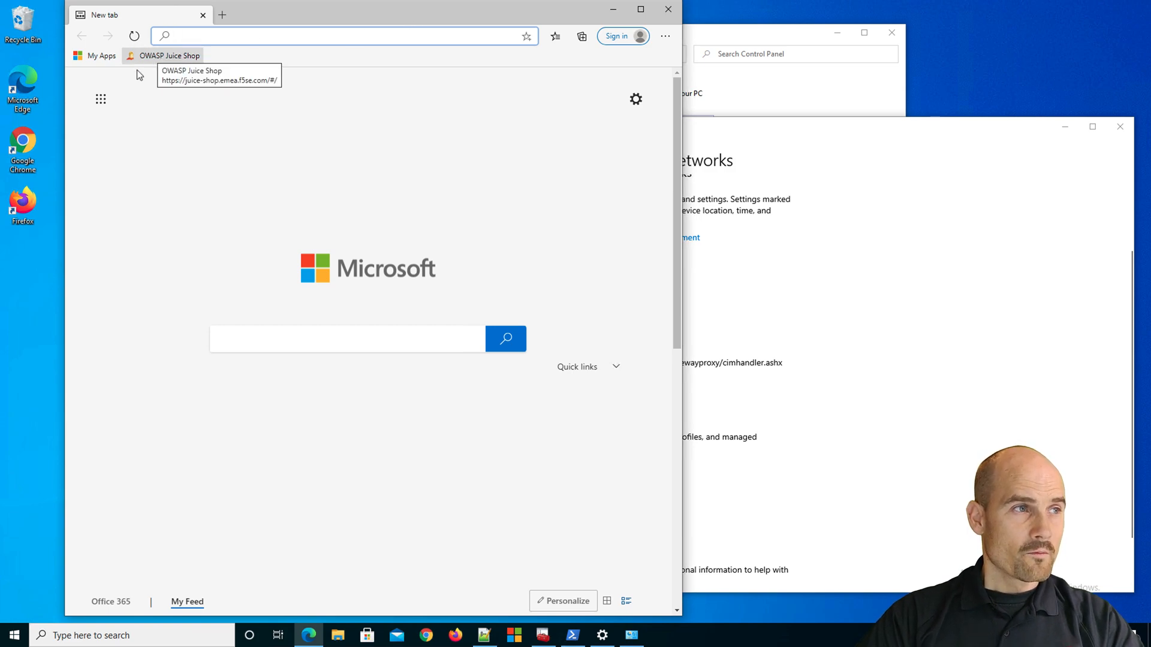
mouse_move(191, 66)
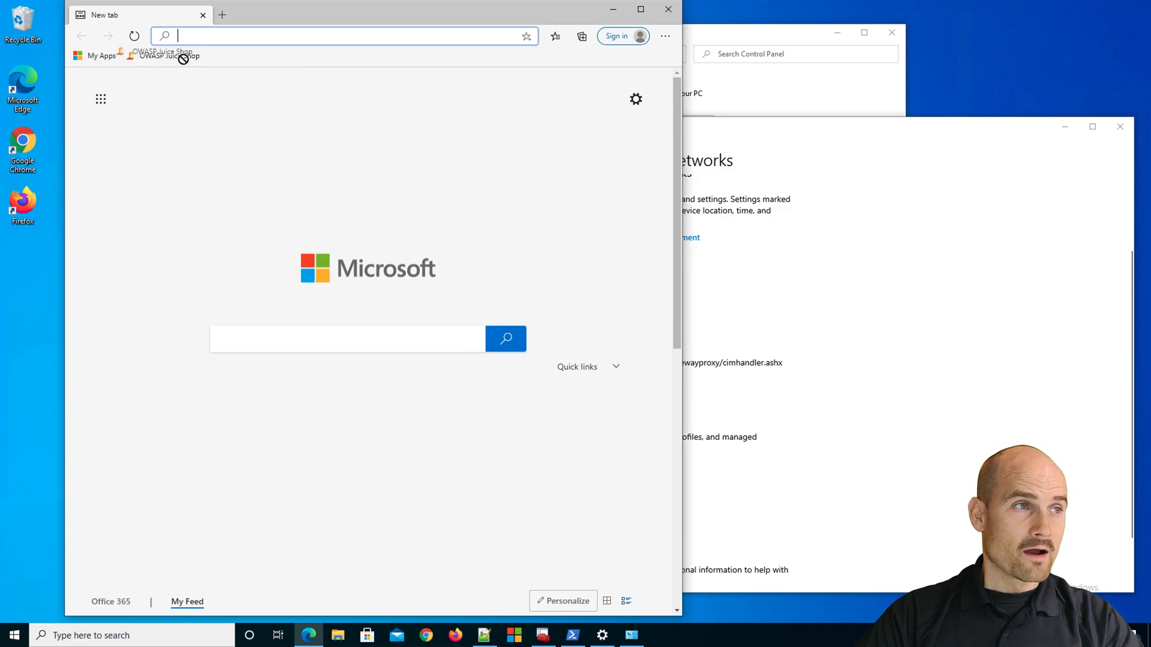
mouse_move(169, 55)
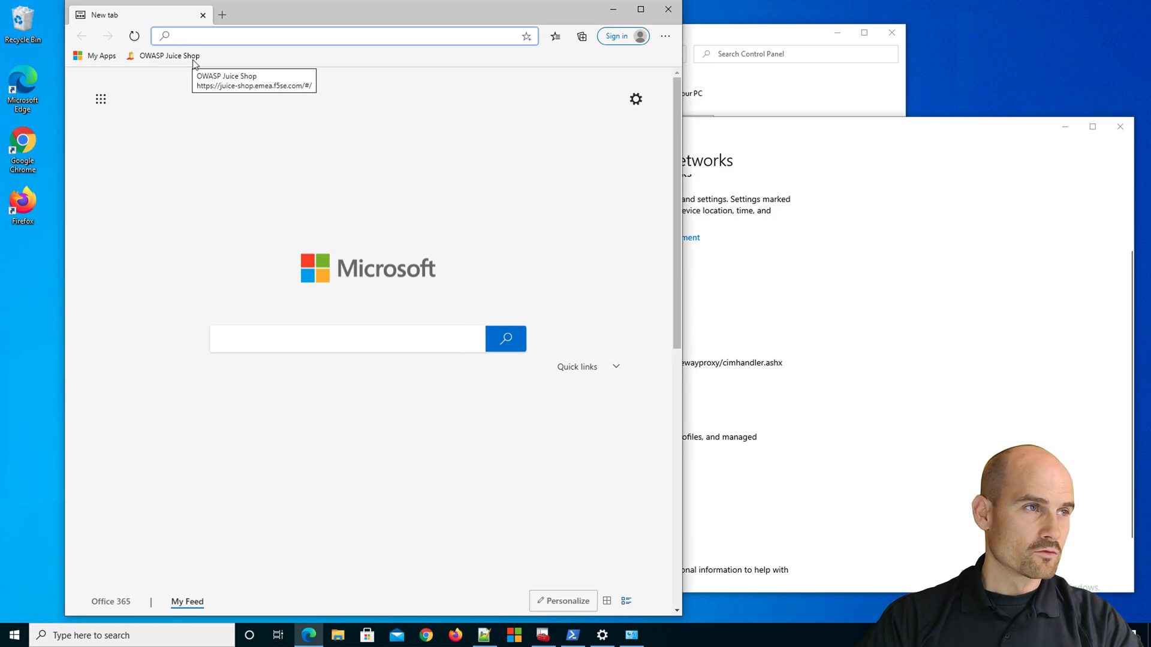
left_click(342, 35)
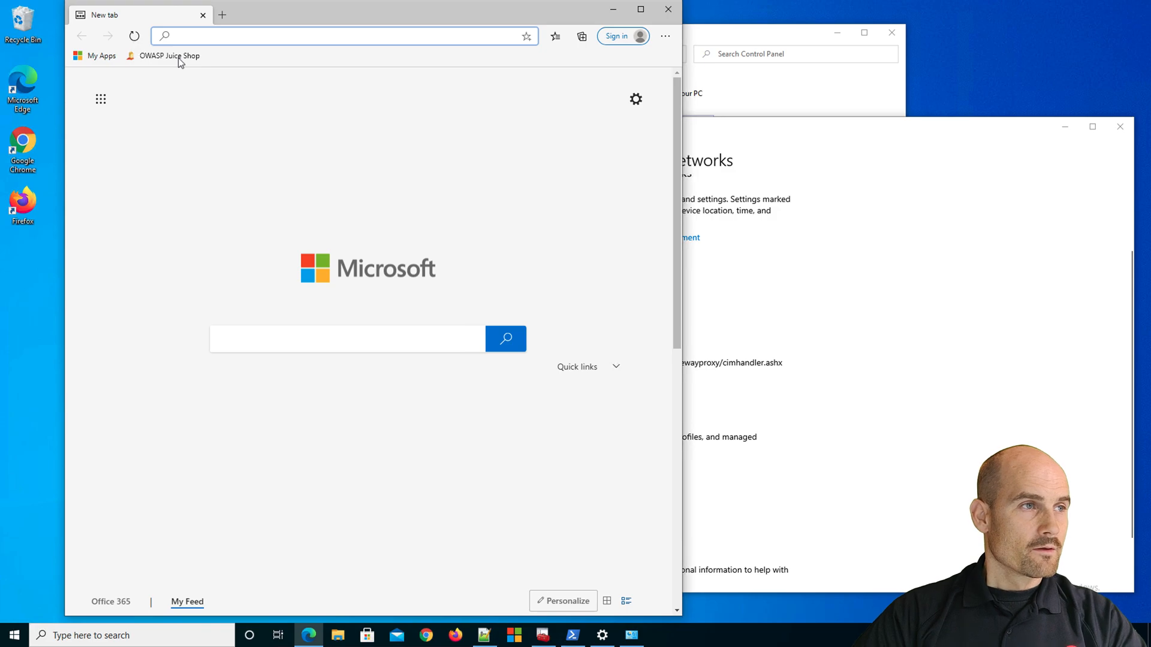
left_click(169, 55)
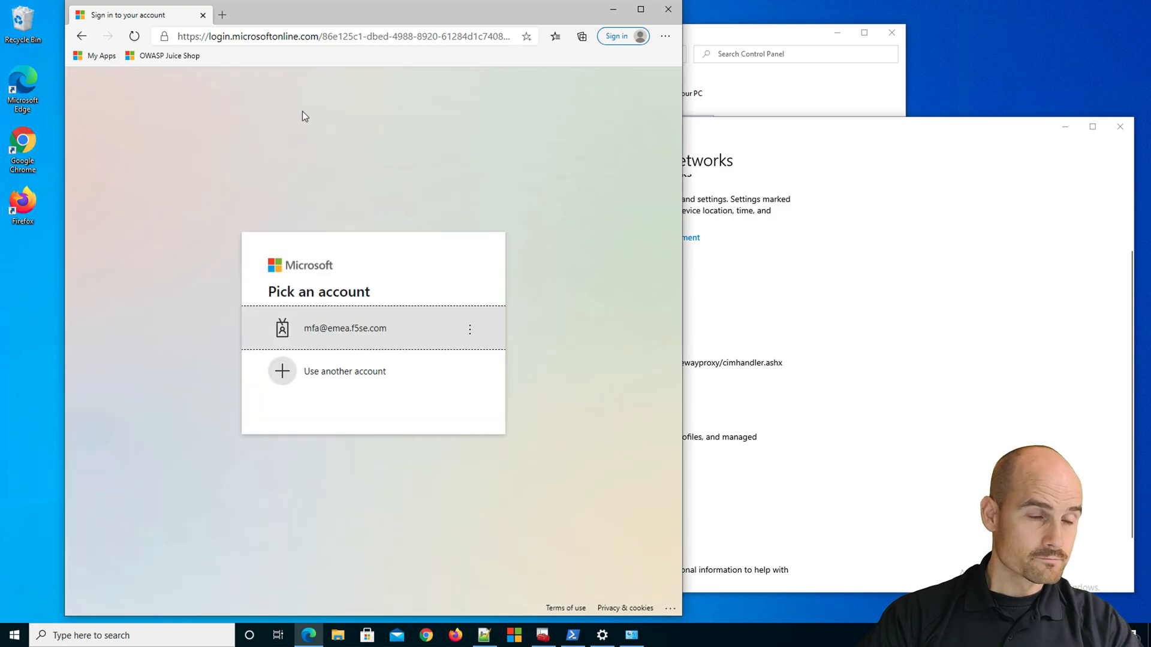
mouse_move(360, 329)
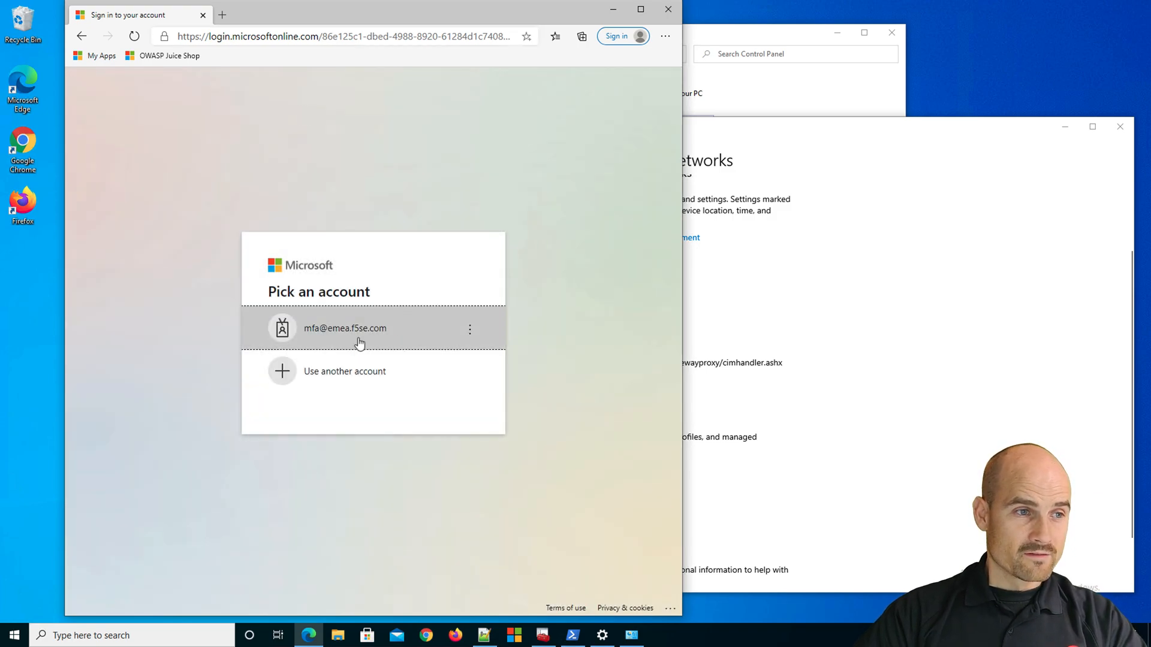
mouse_move(355, 321)
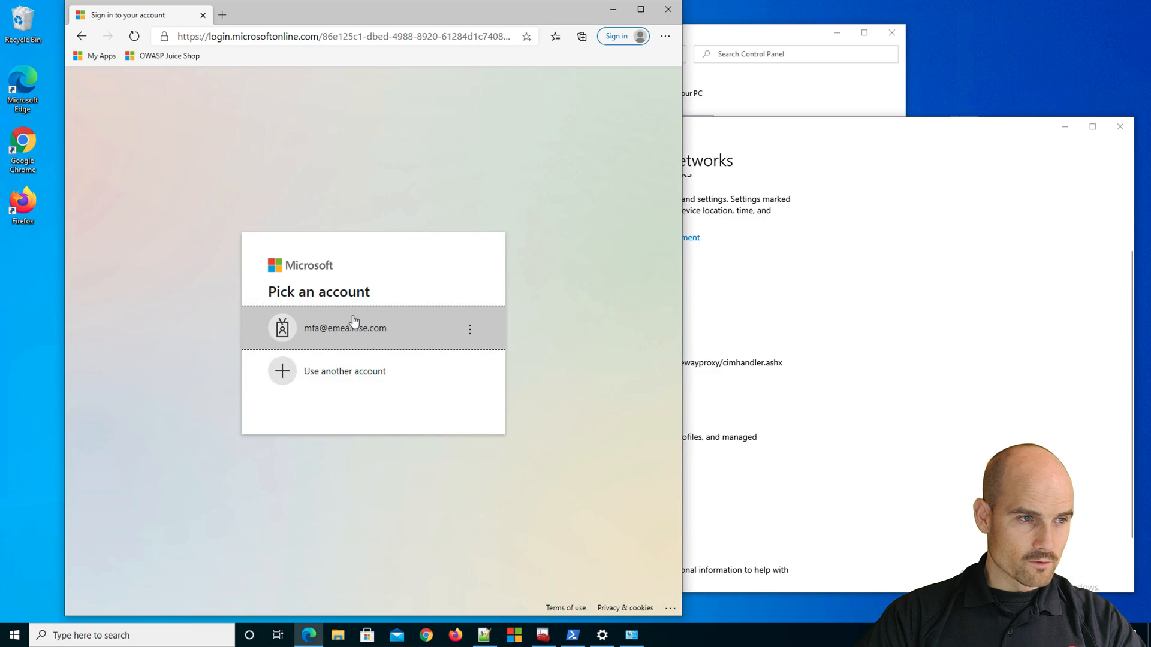
mouse_move(321, 337)
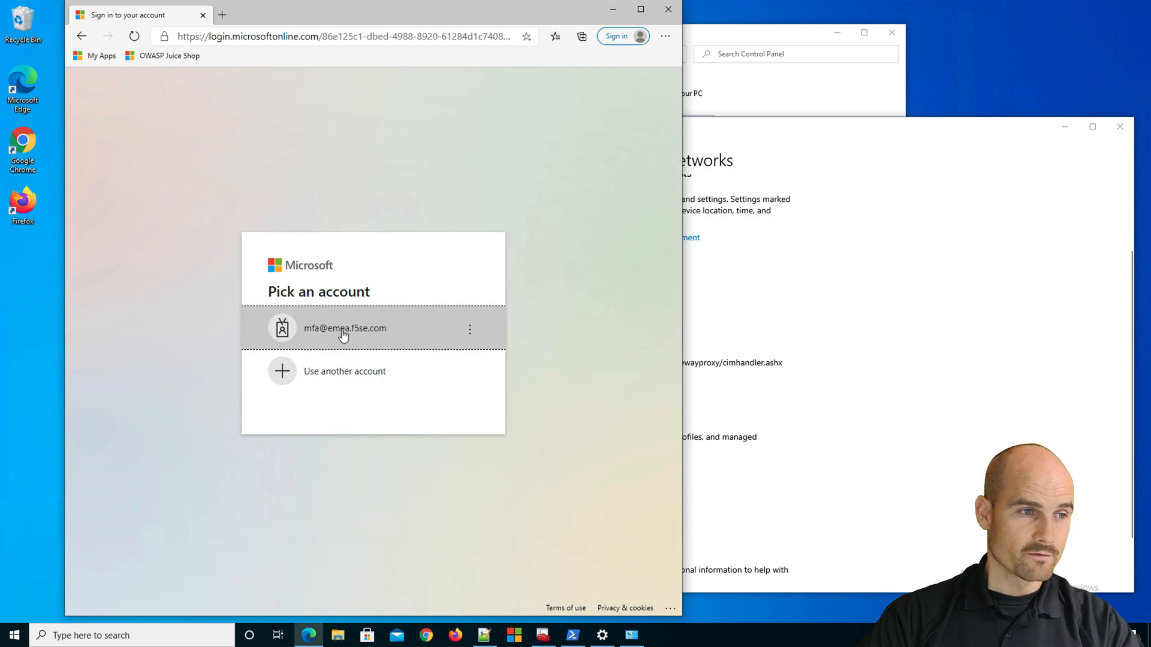
- Sign in with the listed MFA account and reach the device-not-compliant block page
left_click(344, 328)
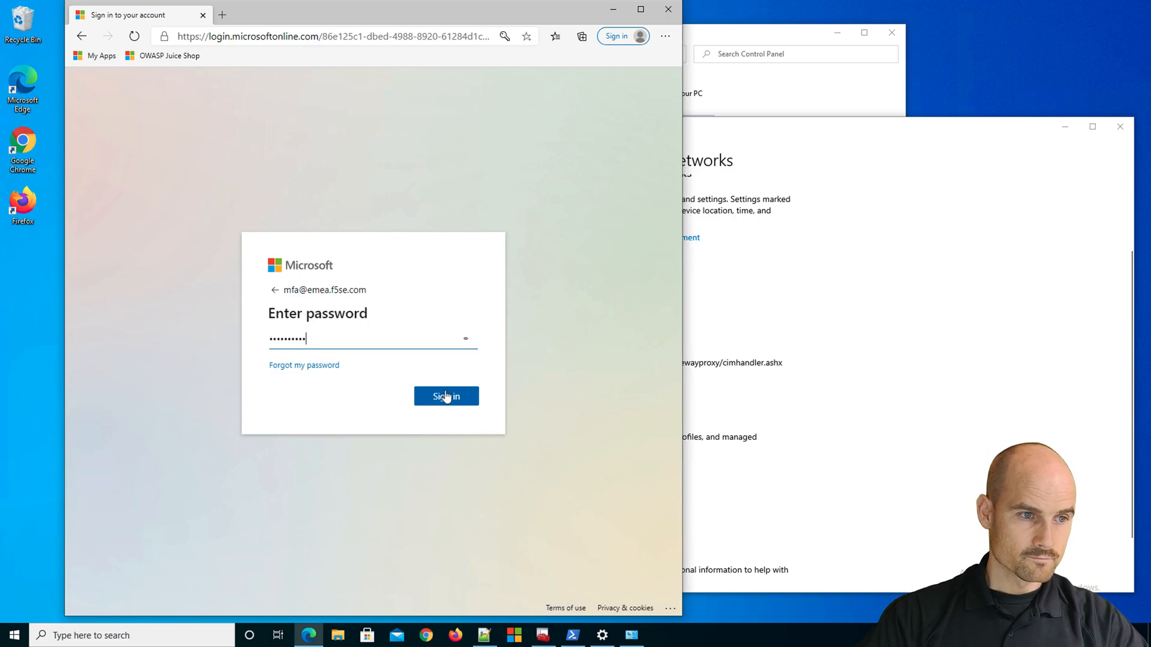
left_click(446, 397)
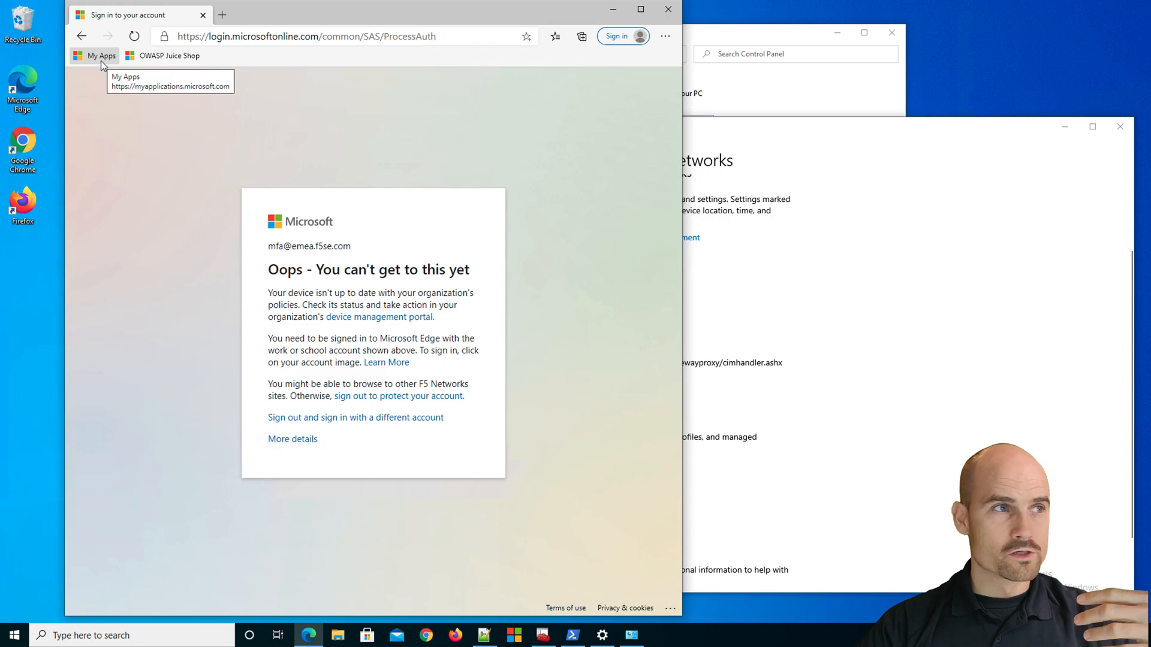
- Acknowledge the 'You can't get to this yet' notice and reach the firewall's customize settings, both profiles off
left_click(93, 55)
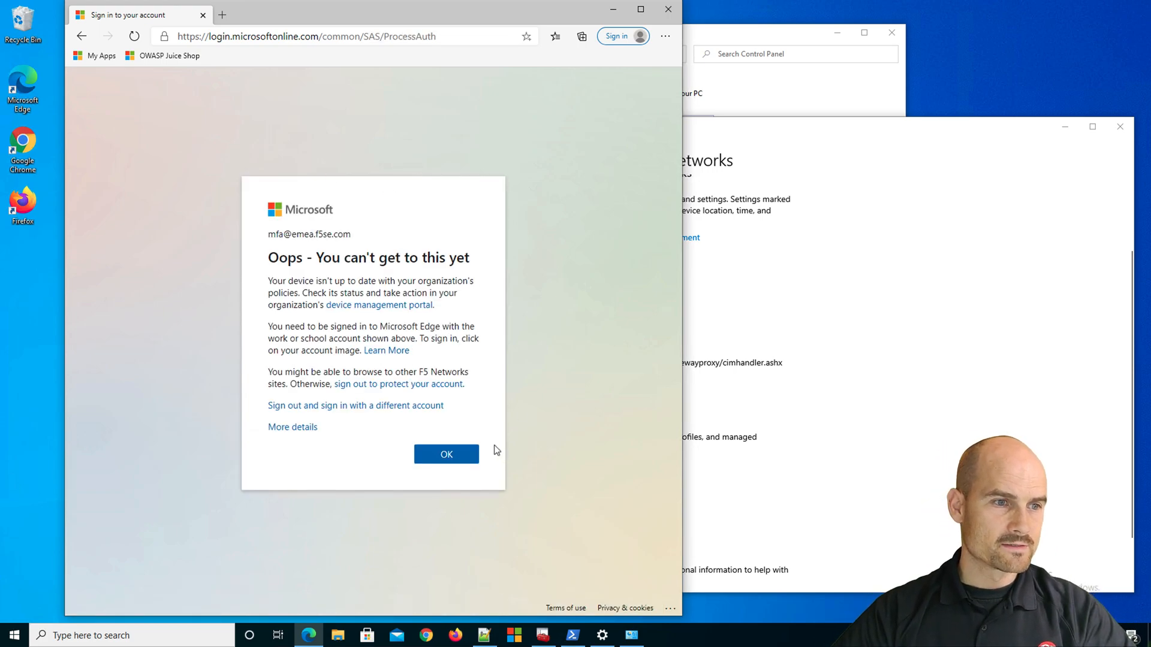
left_click(446, 453)
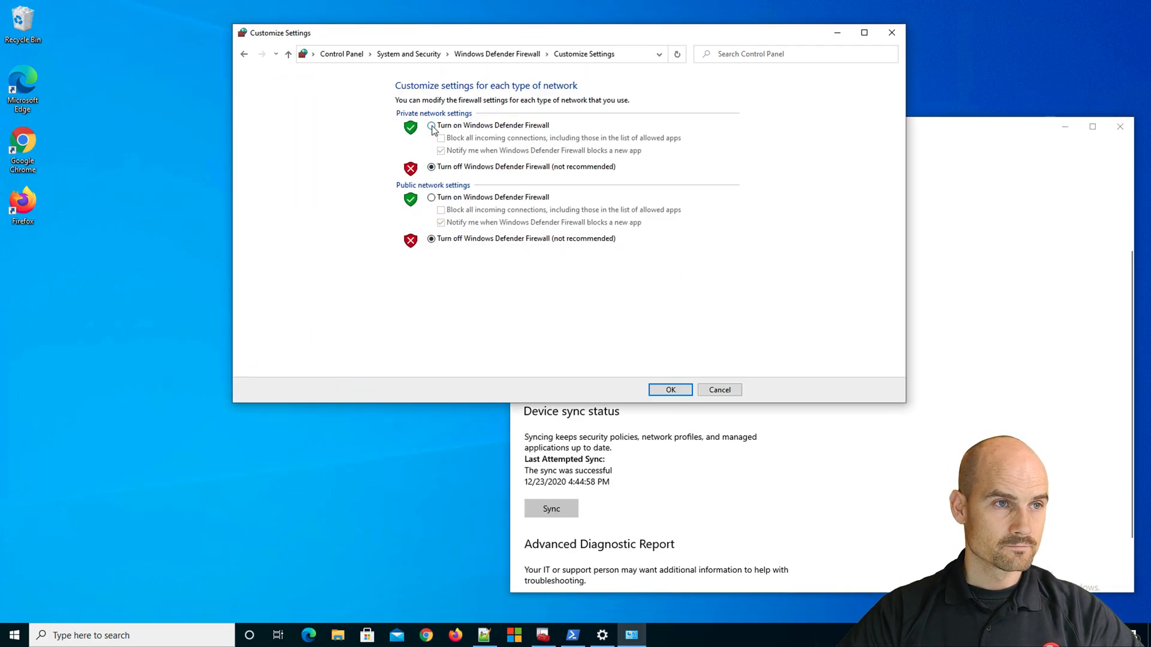
- Enable Windows Defender Firewall for private and public networks, then sync the device with management
left_click(669, 390)
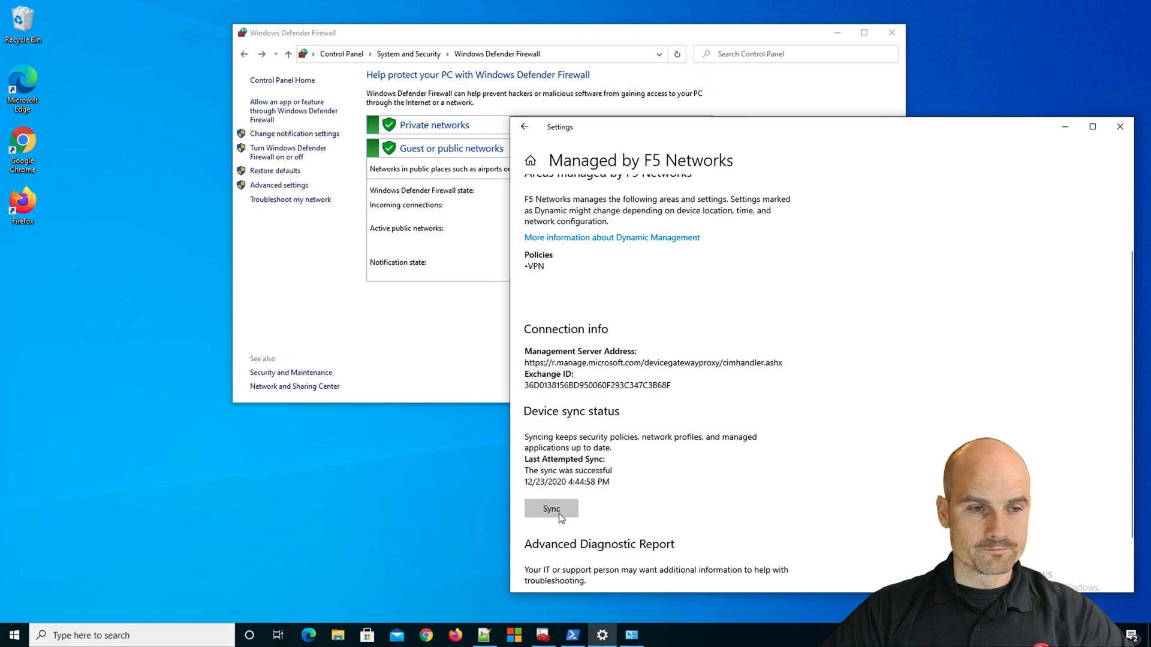
left_click(550, 509)
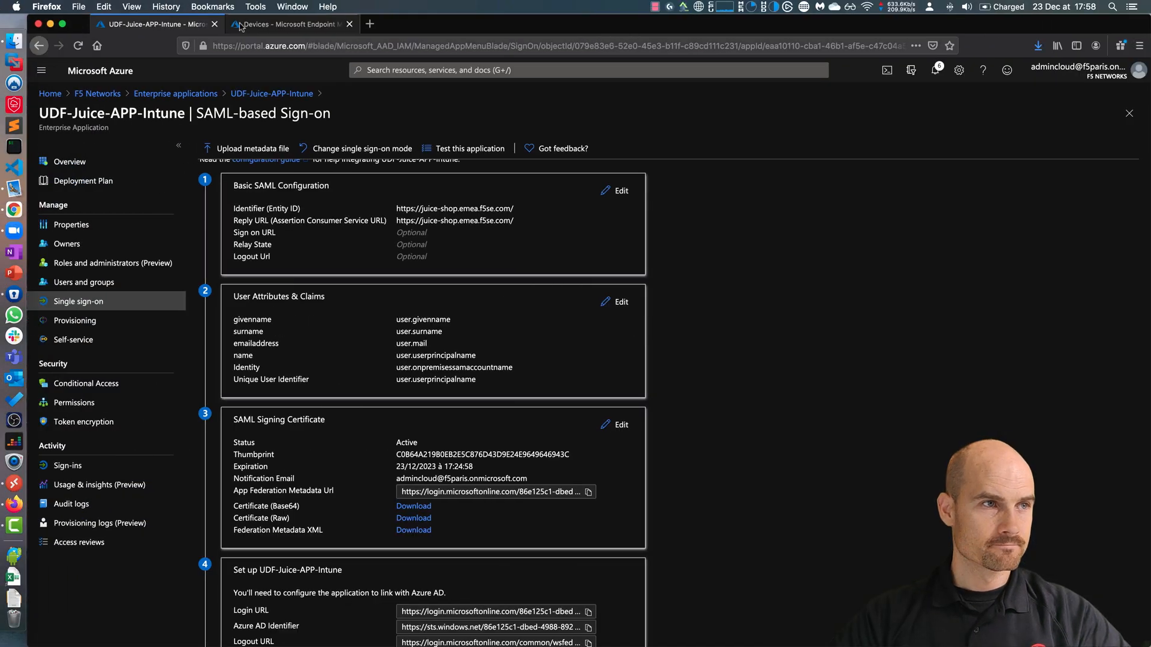
- Refresh the All devices list until DESKTOP-EOT3AU8 shows as Compliant
left_click(290, 24)
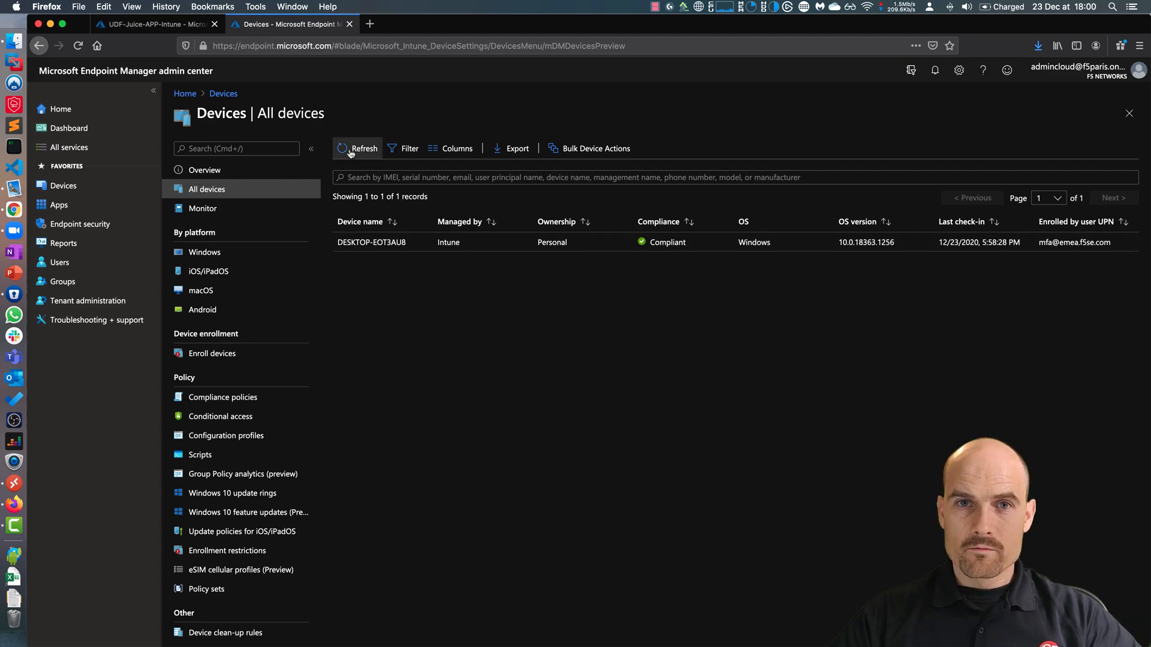
left_click(358, 149)
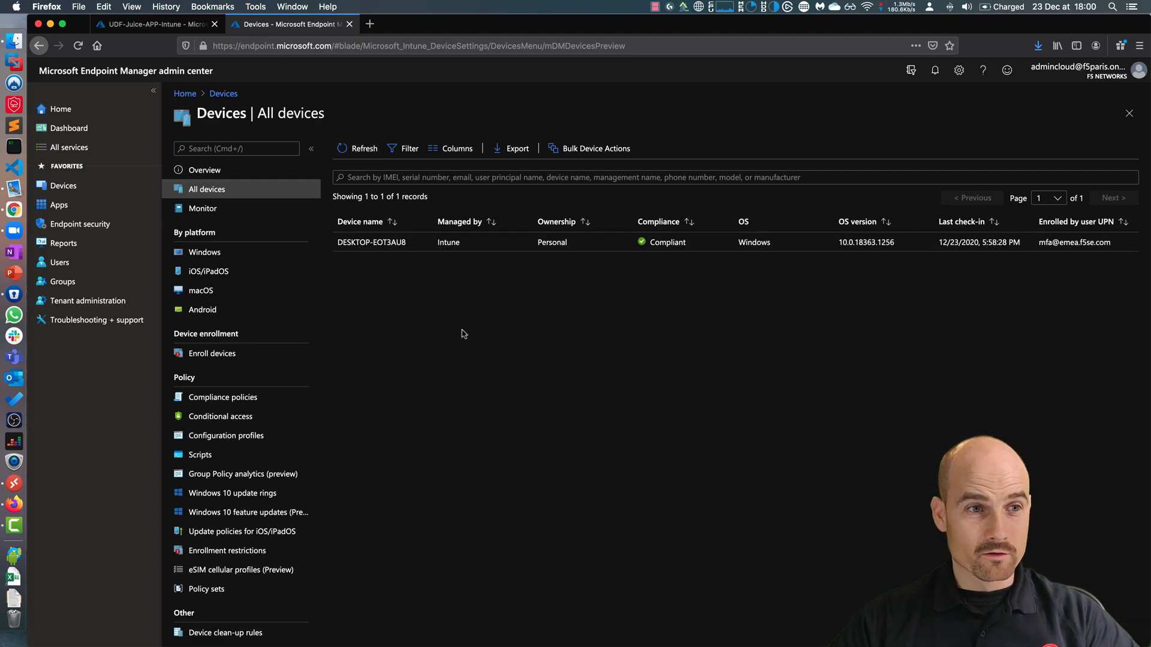
mouse_move(669, 395)
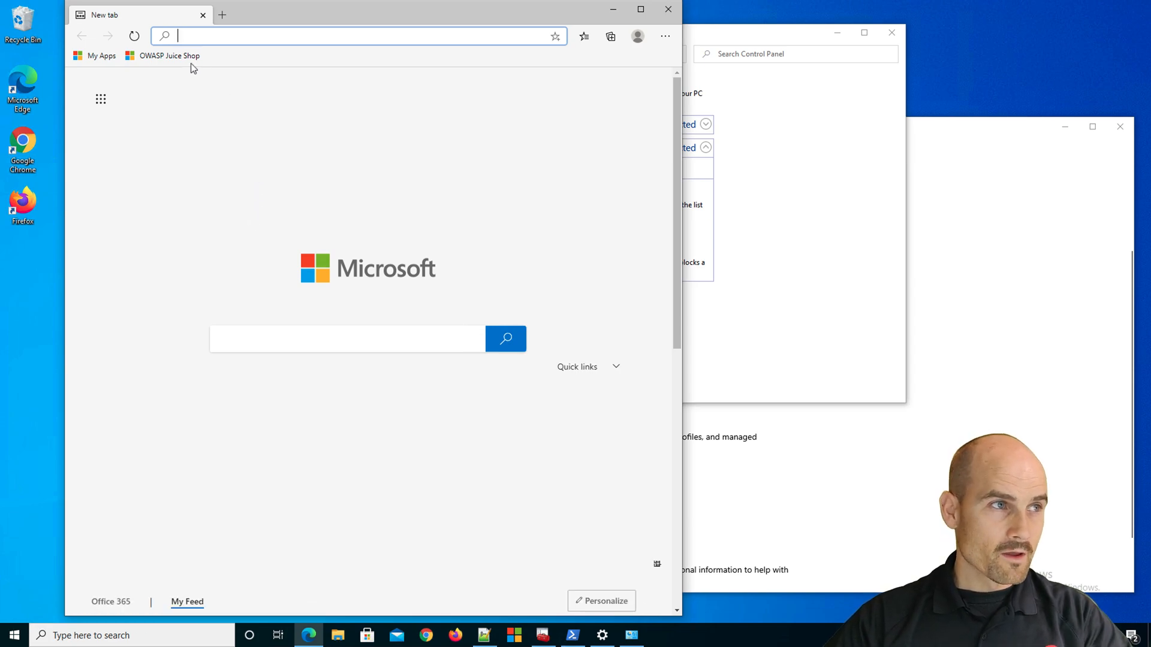
mouse_move(169, 55)
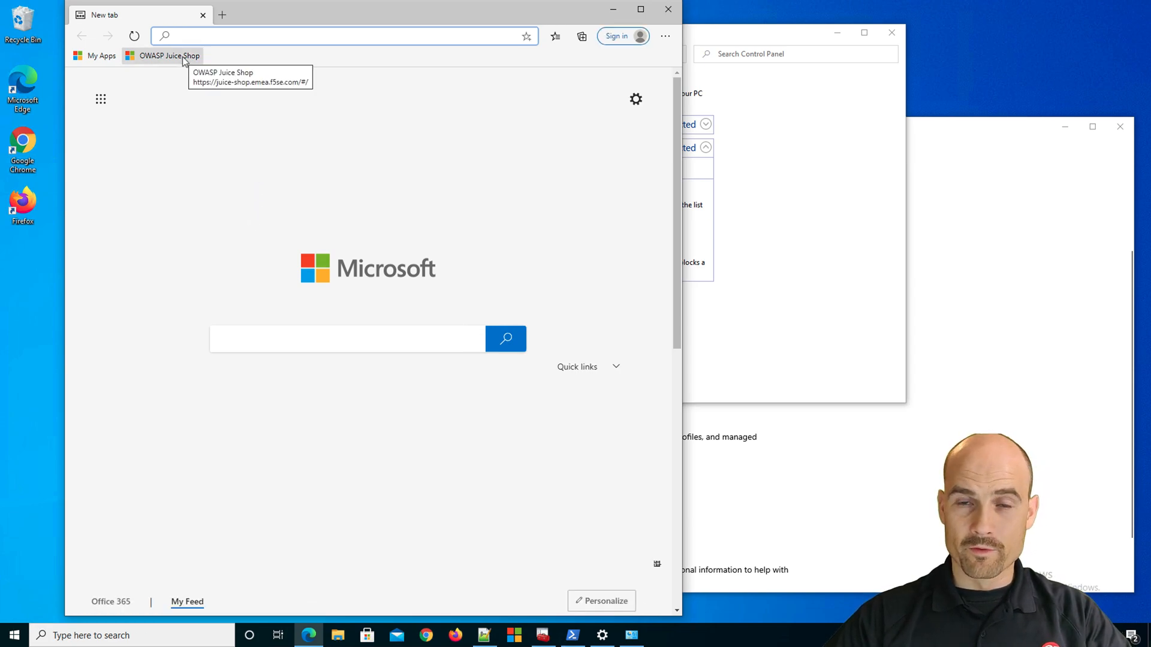
mouse_move(179, 151)
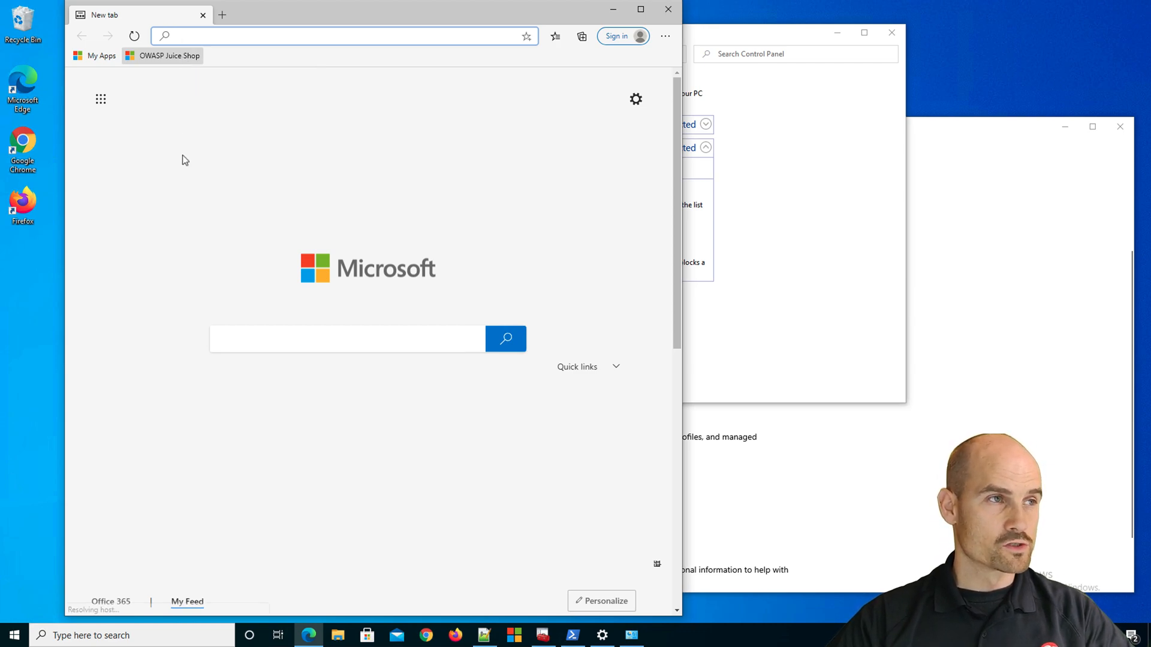
- Sign in to the Juice Shop with the existing Azure AD account and password, declining 'Stay signed in?'
left_click(162, 55)
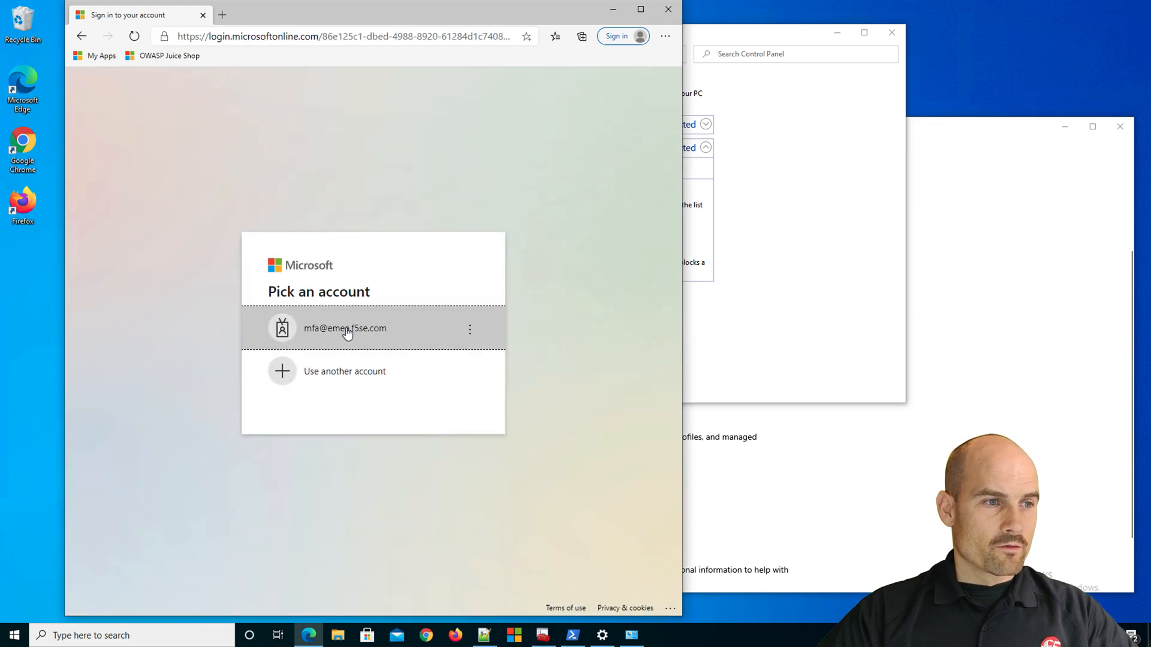
left_click(344, 328)
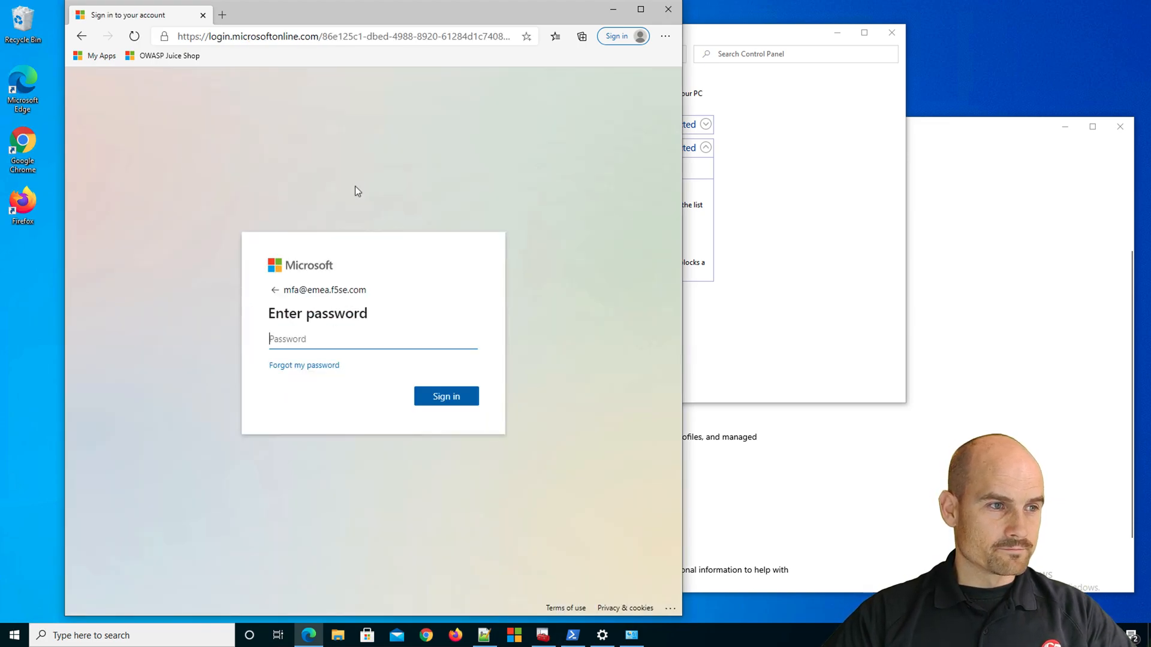
mouse_move(351, 192)
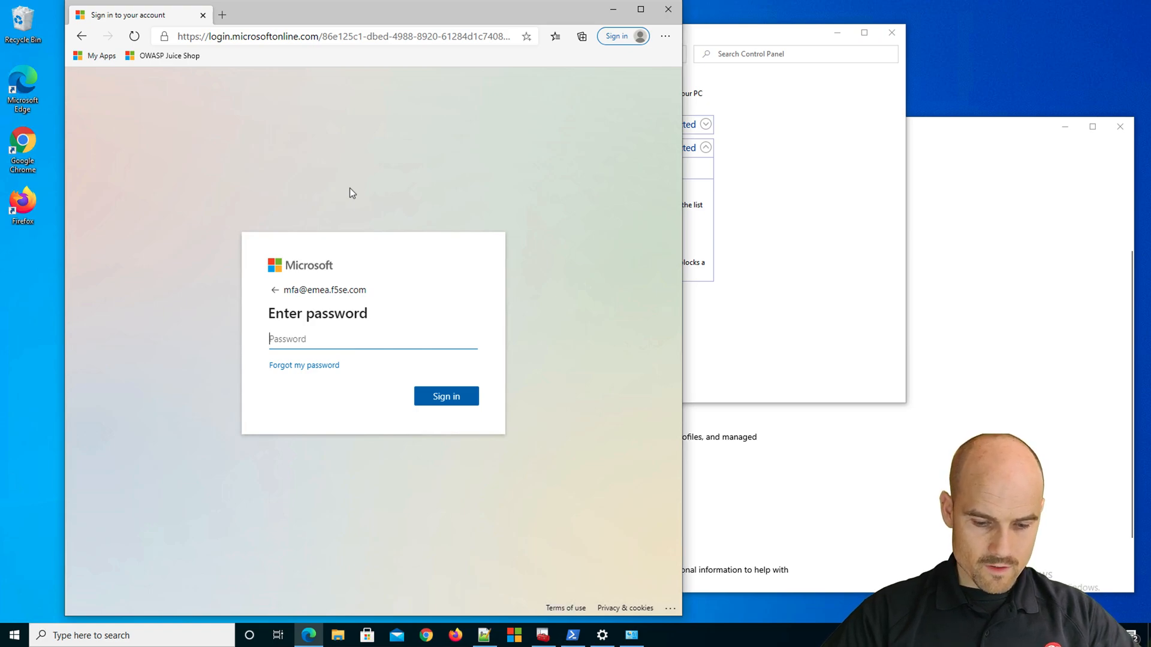
type("password")
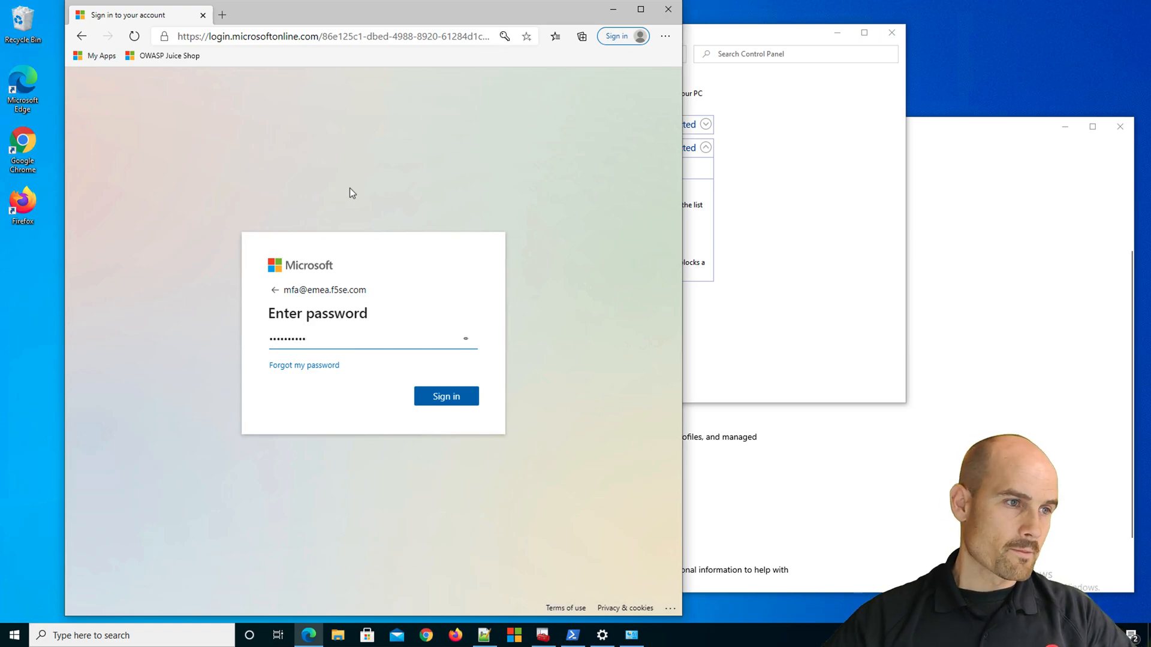
left_click(447, 397)
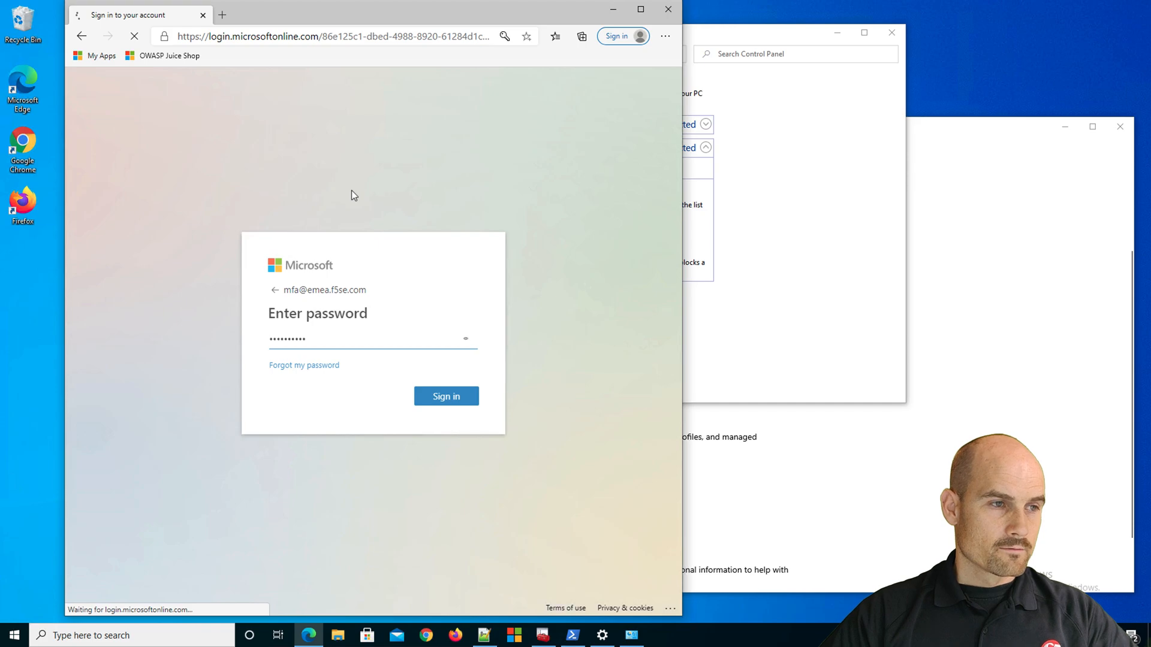
left_click(446, 396)
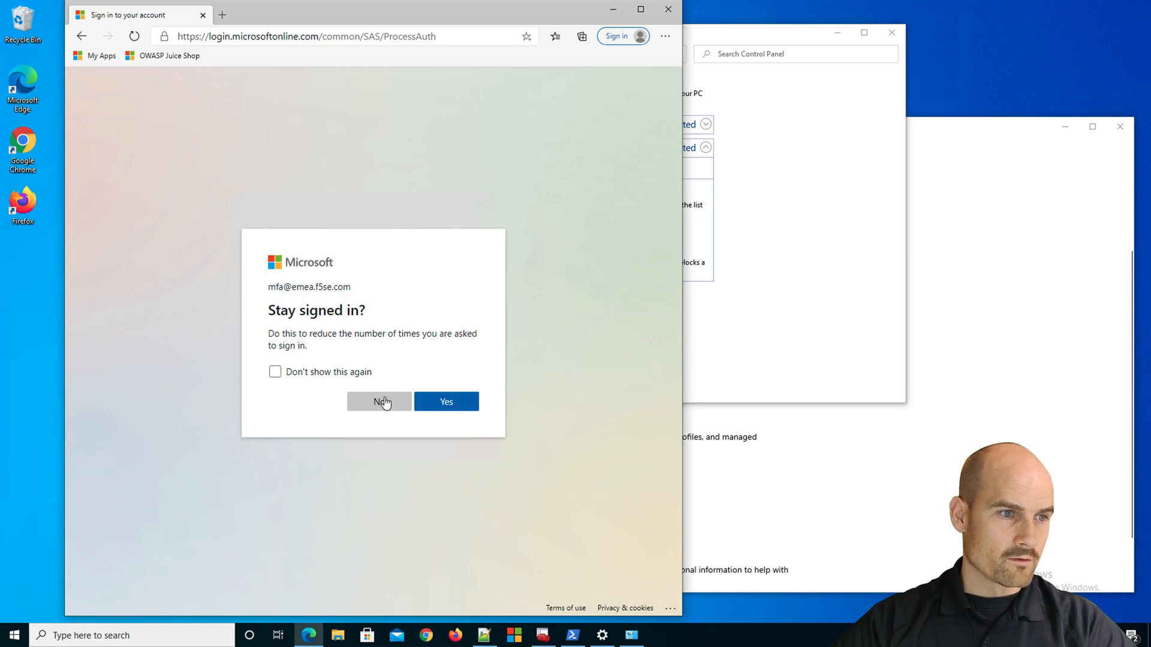
left_click(379, 402)
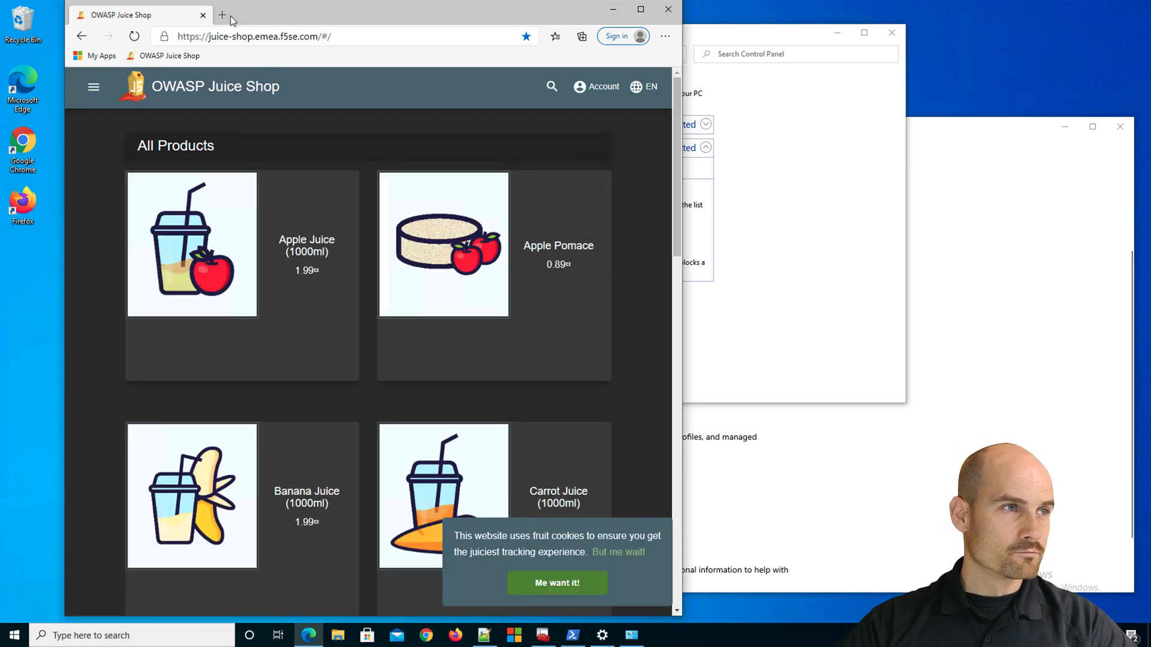
- Load the My Apps portal in a second browser tab beside the Juice Shop
left_click(221, 14)
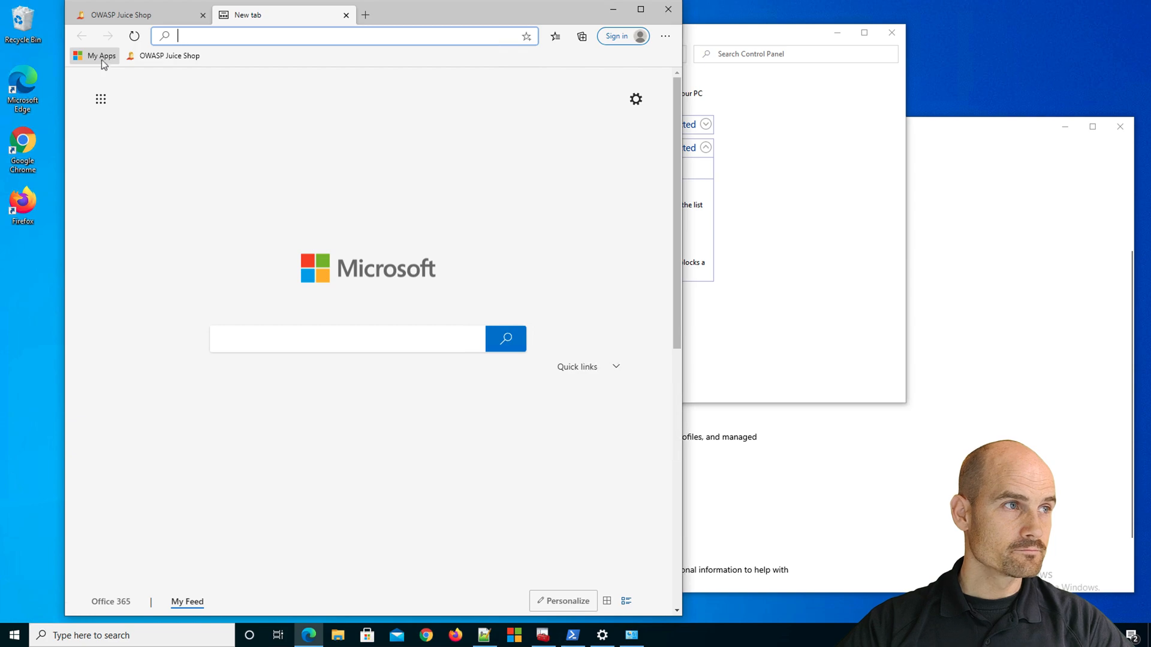
left_click(94, 55)
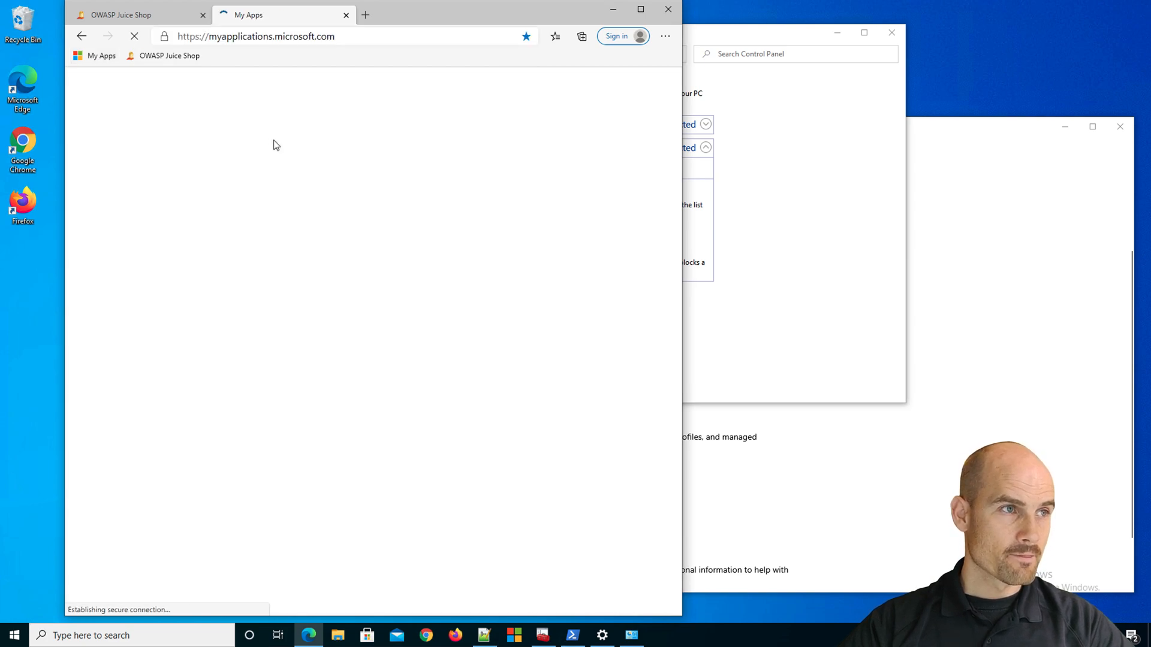